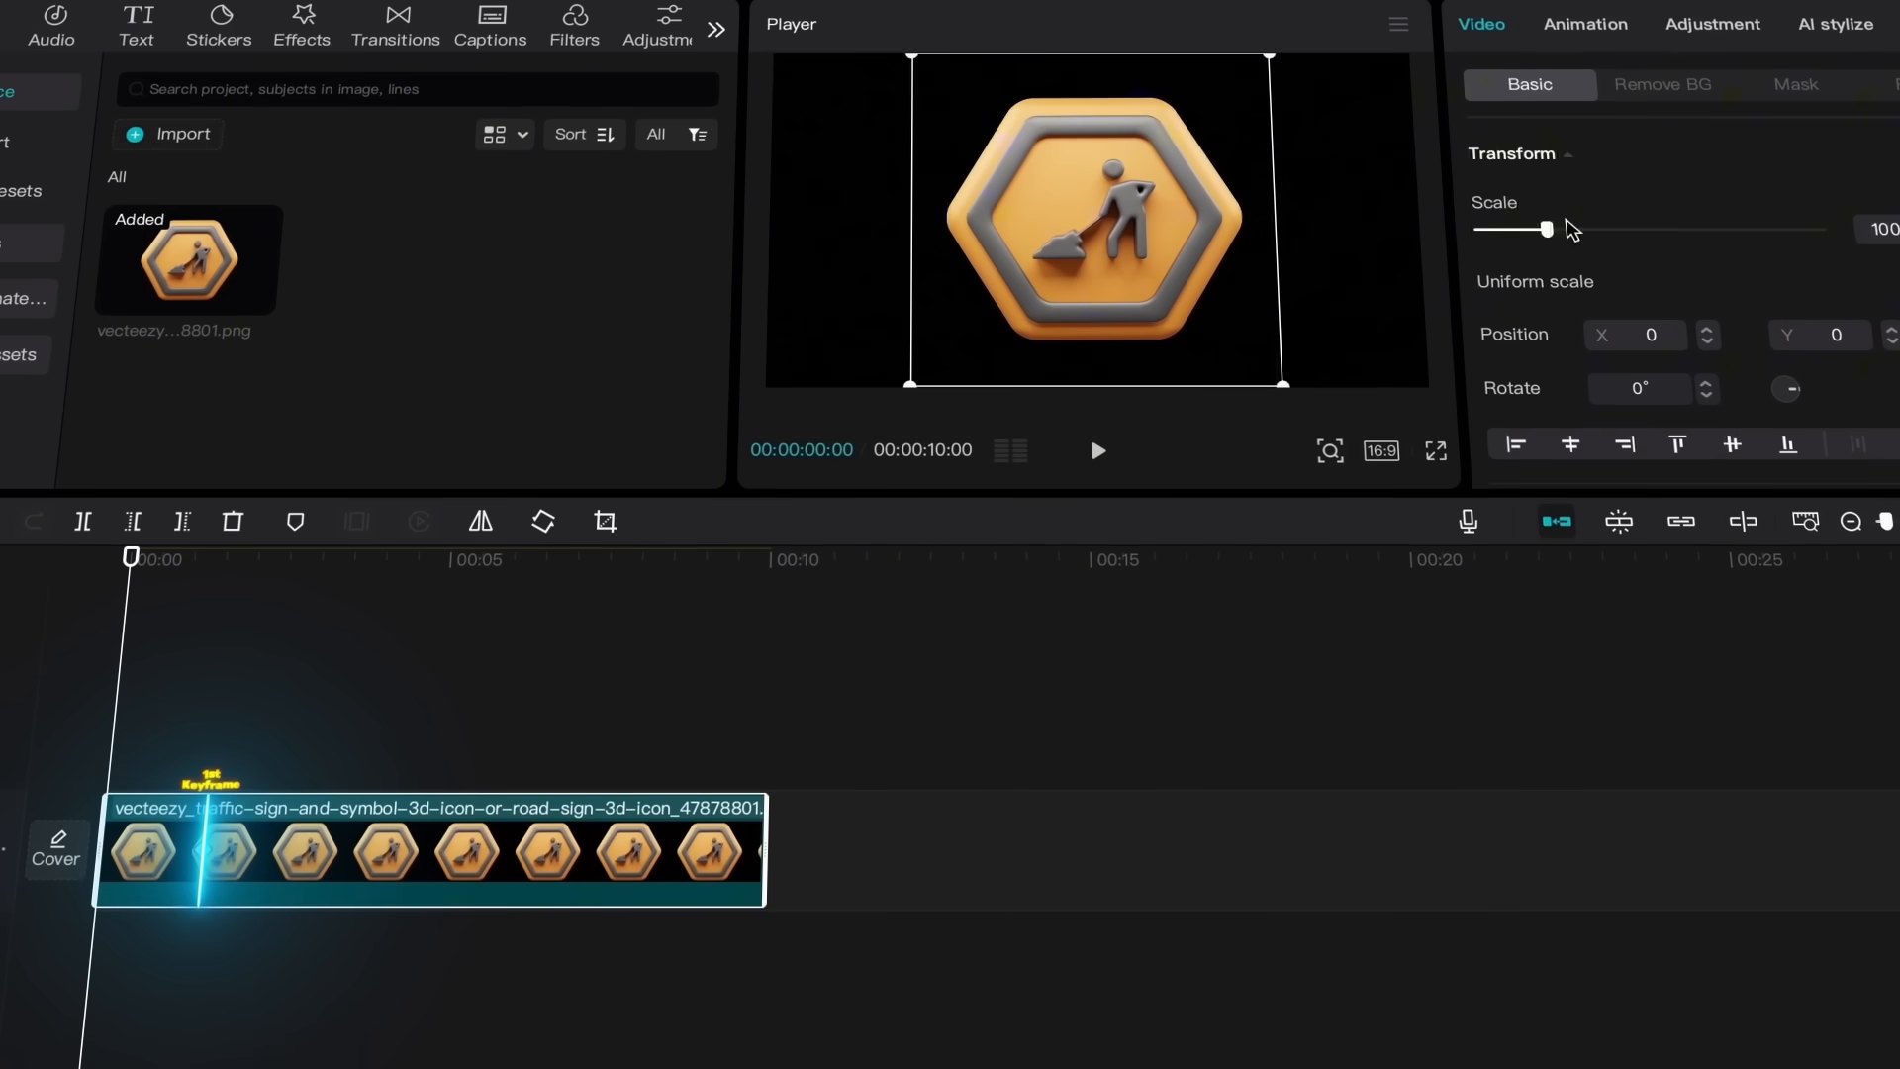
Shrink the sign's Scale to about 1% at the starting keyframe.
drag(1545, 229, 1430, 233)
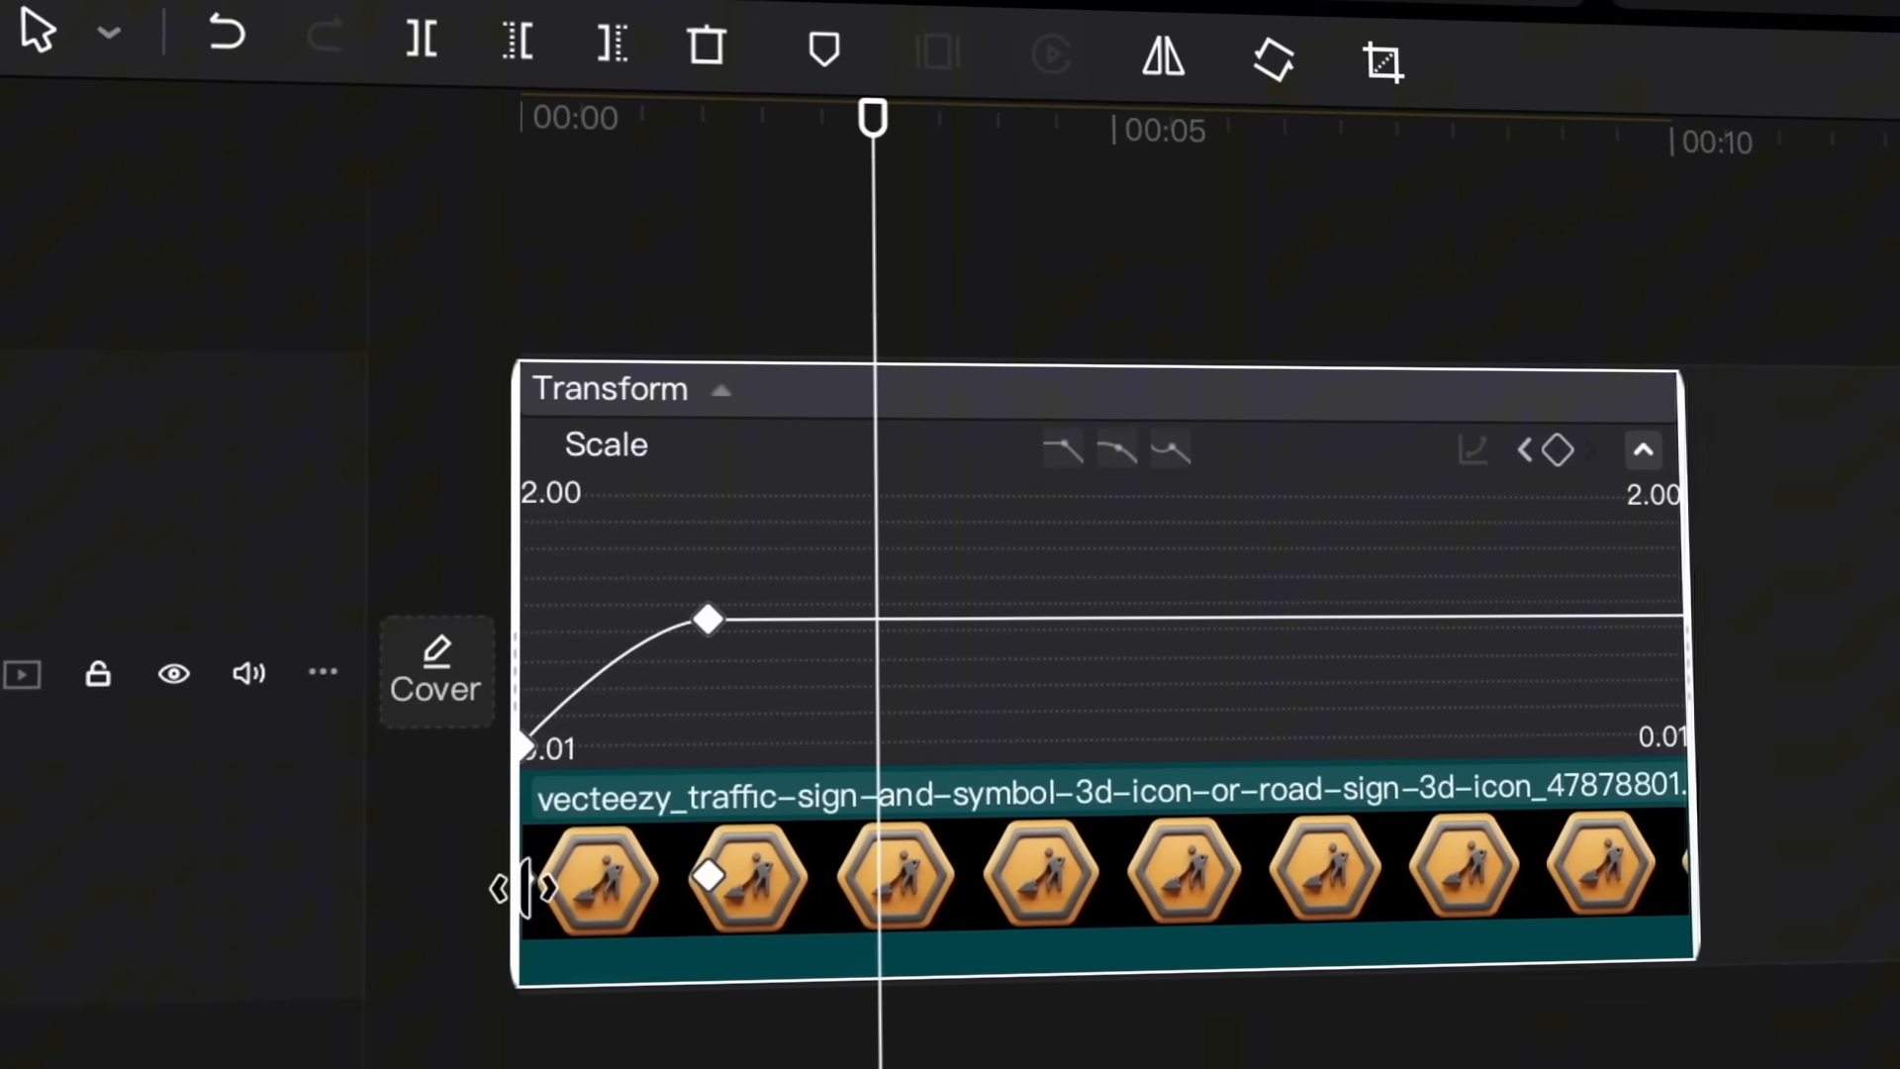
Apply an ease preset to the sign's Scale curve and select the second keyframe.
click(706, 617)
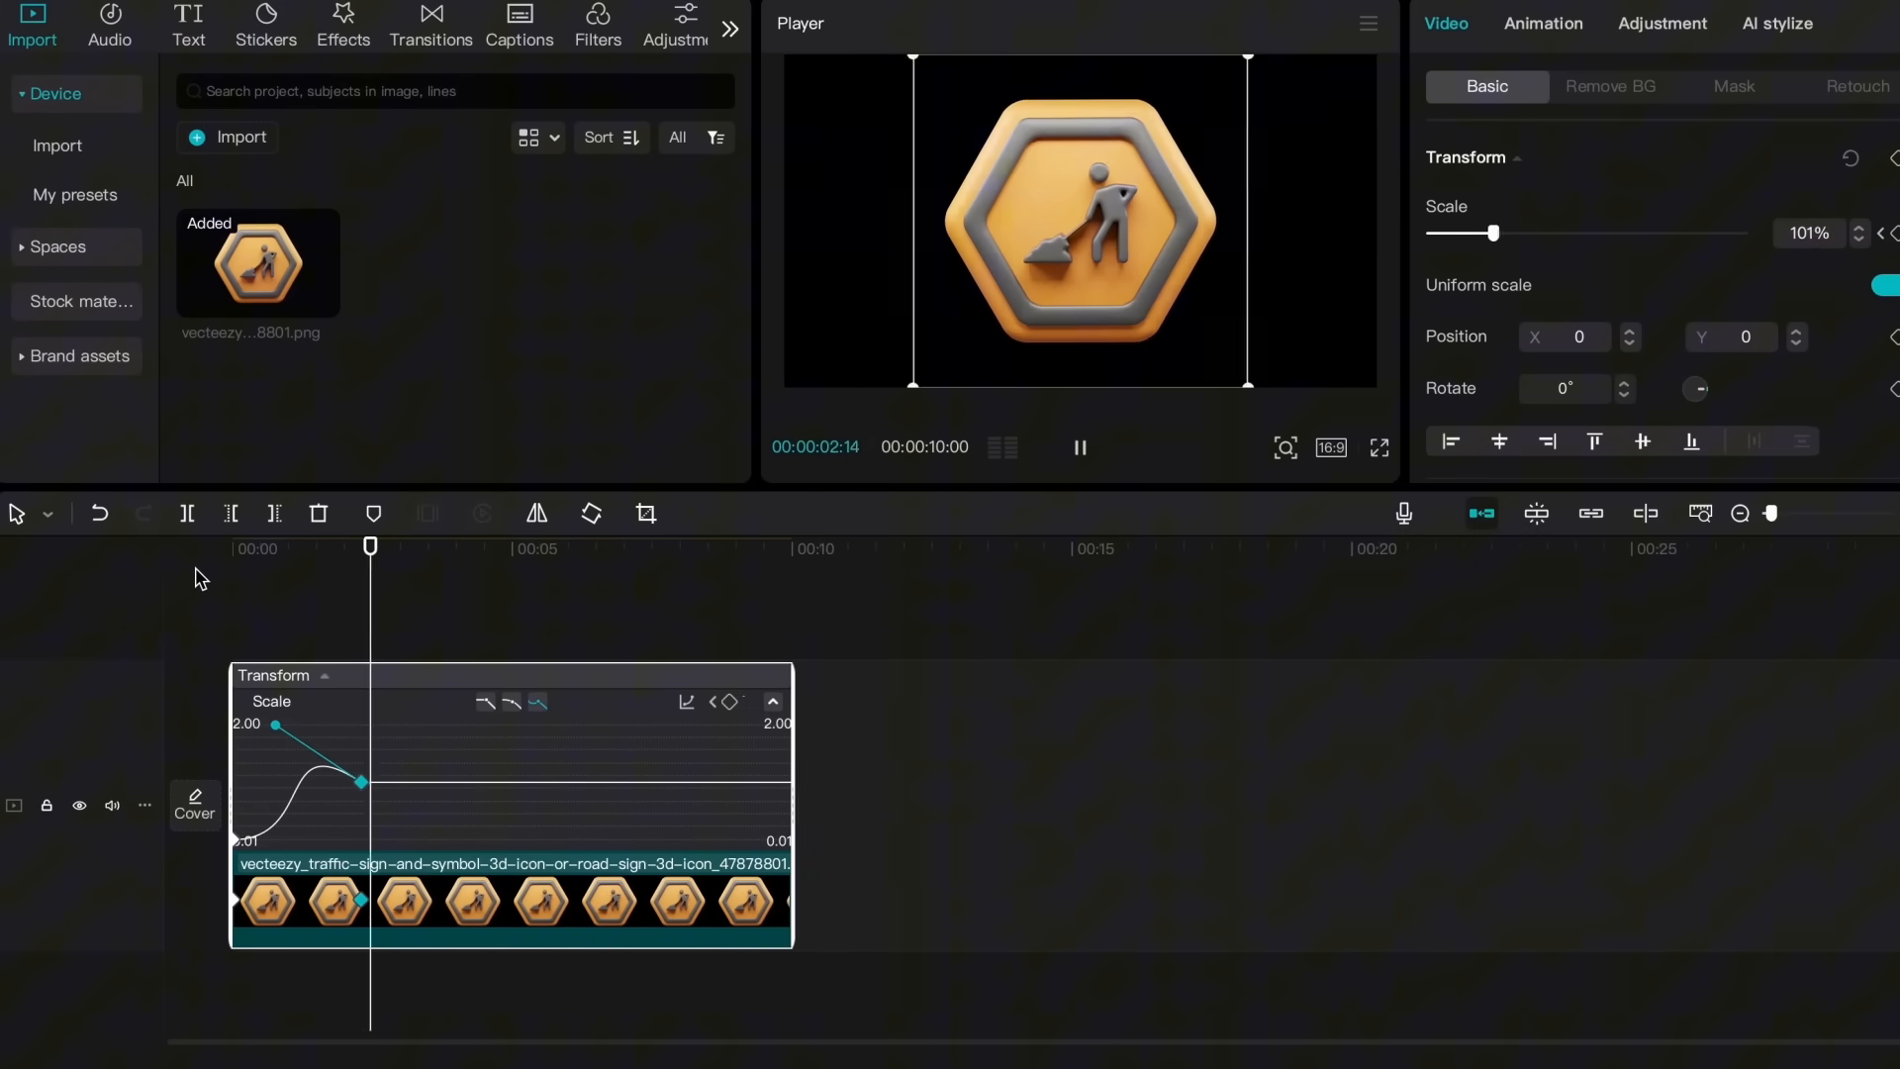
click(1077, 447)
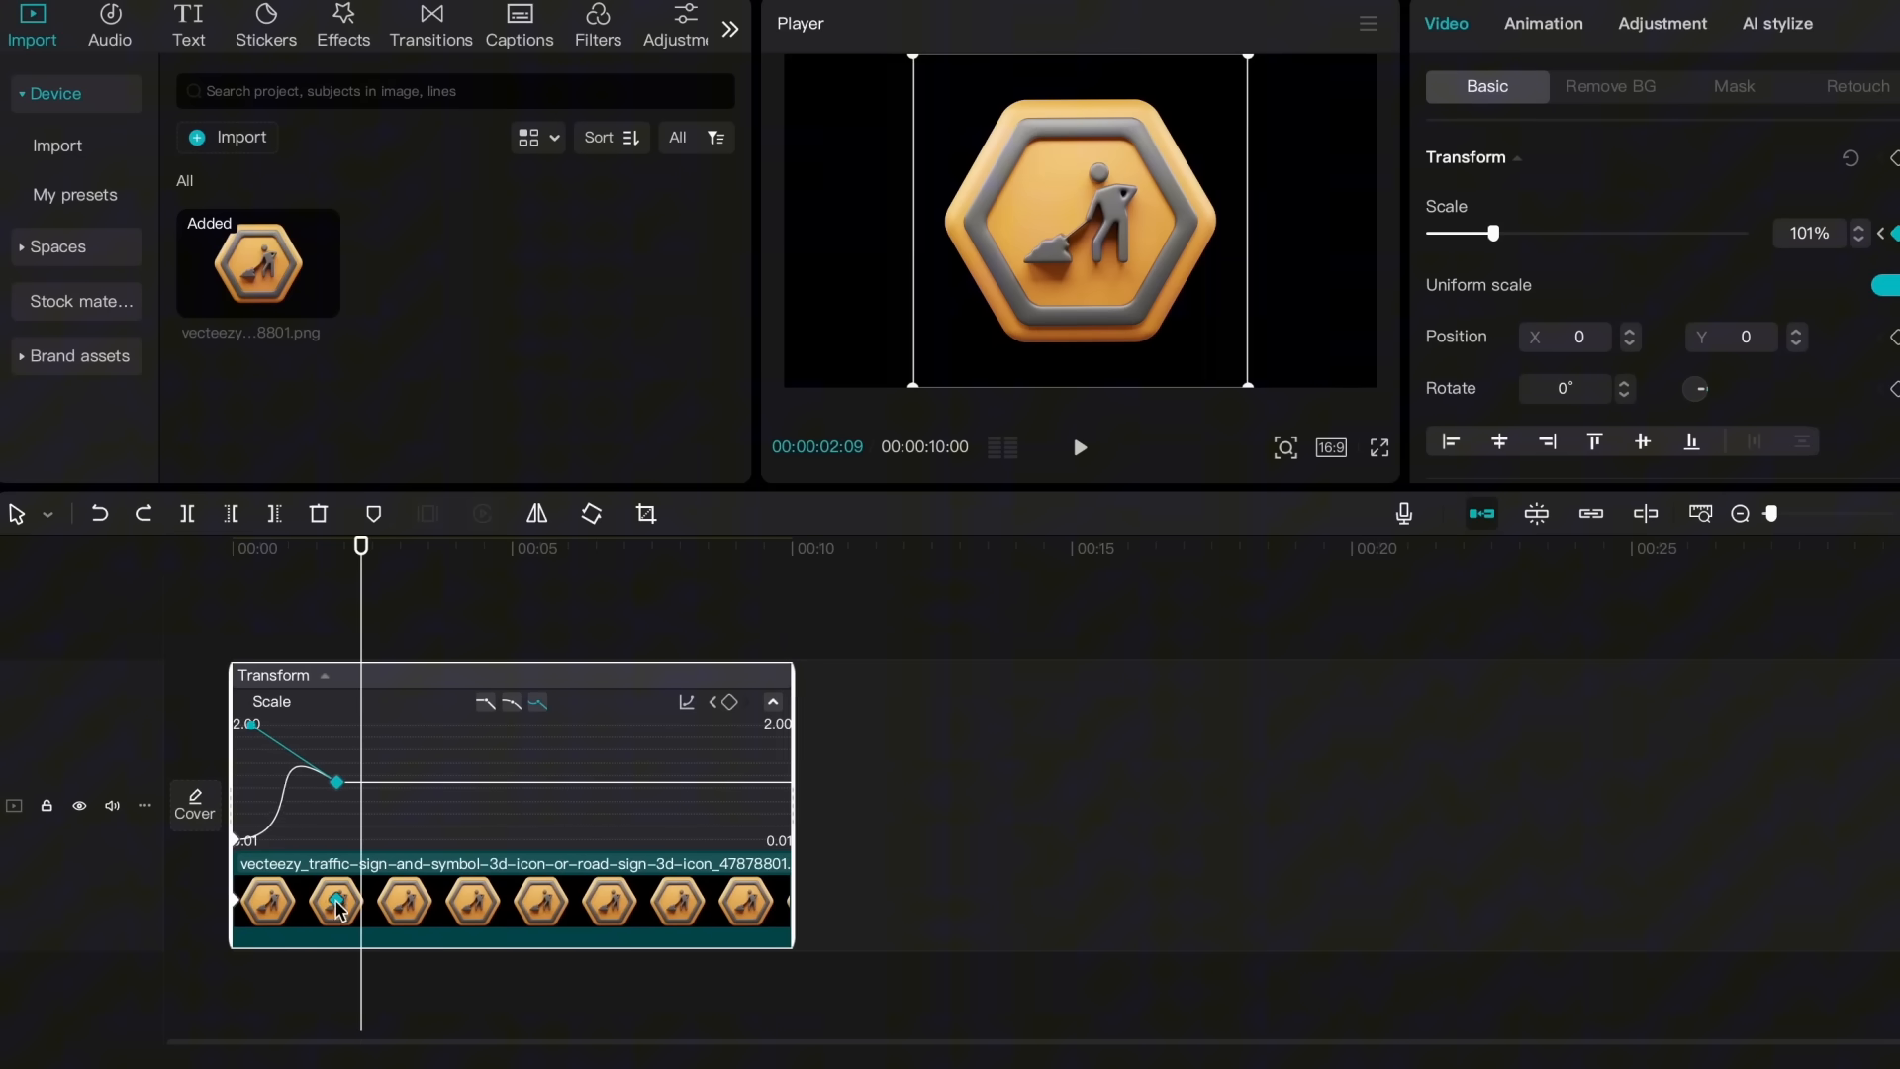
click(1078, 447)
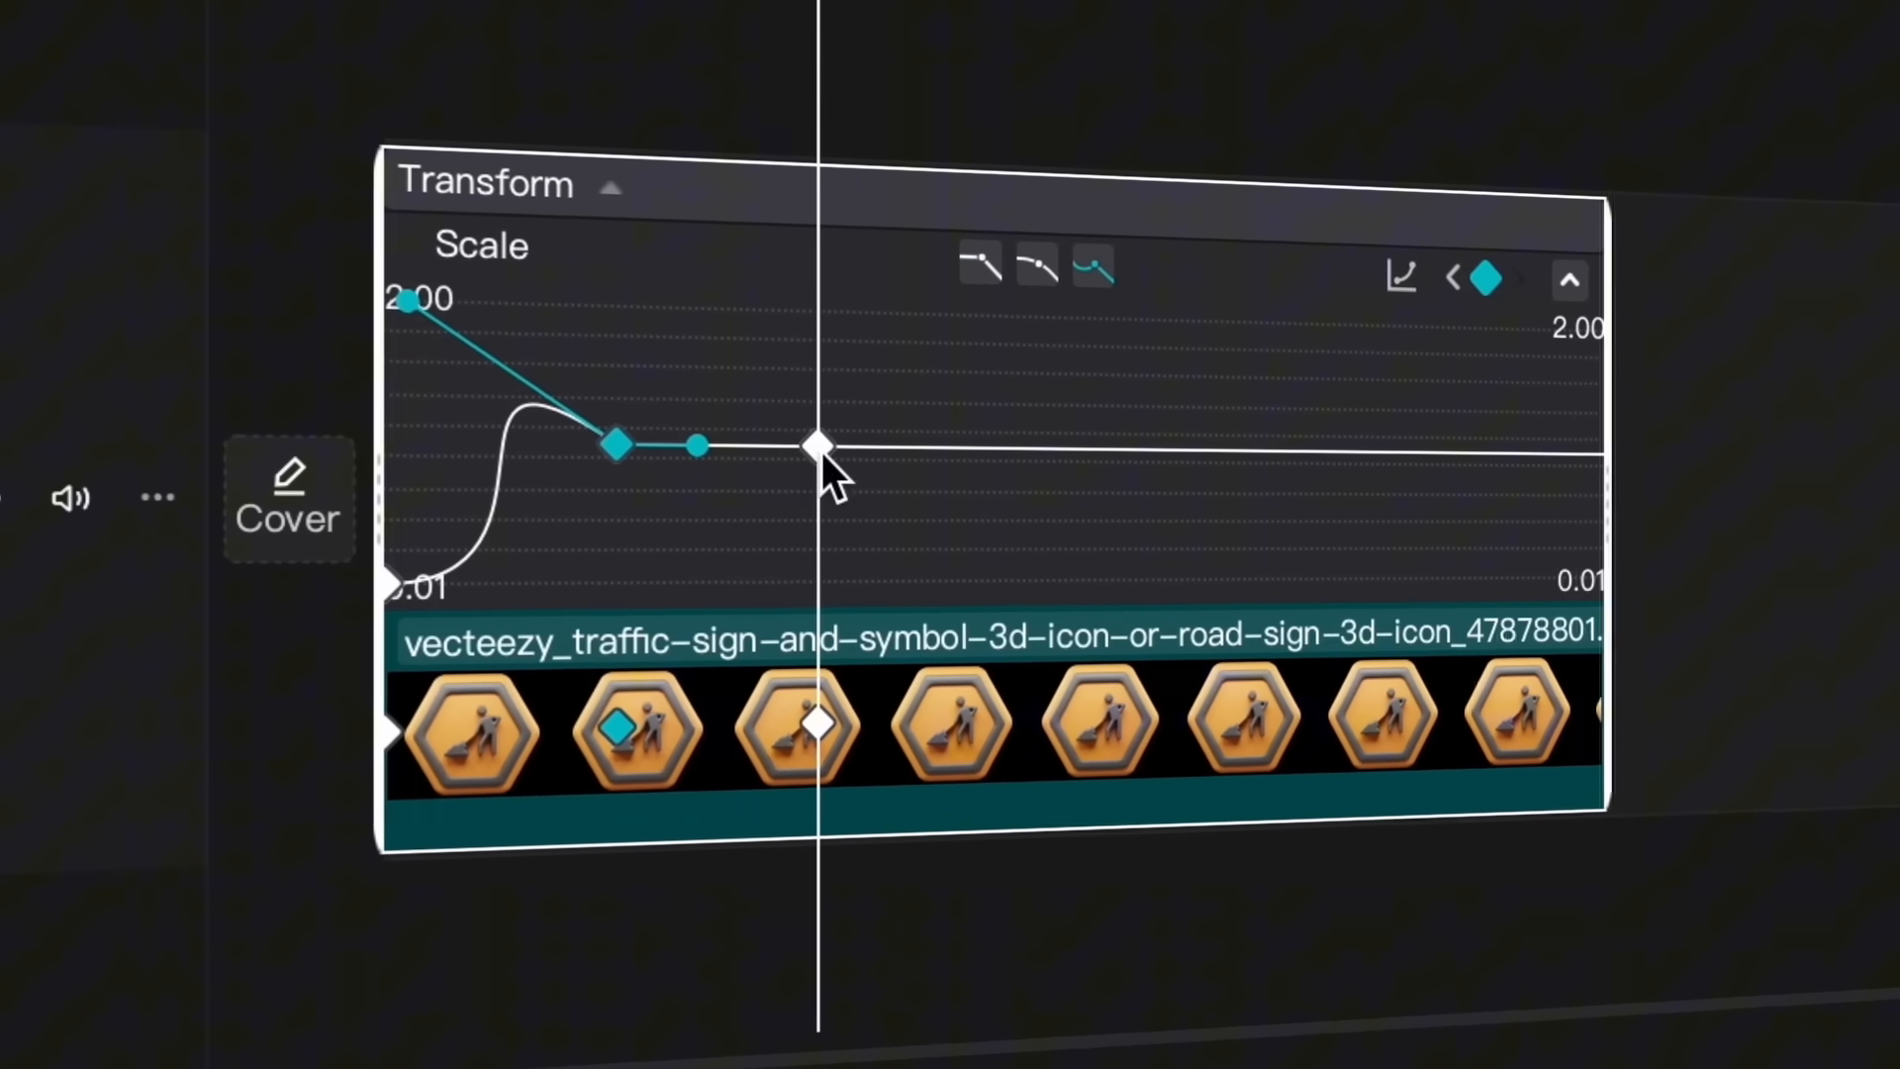
Lower the third Scale keyframe to about 88% and return to the clip start.
drag(819, 446, 789, 463)
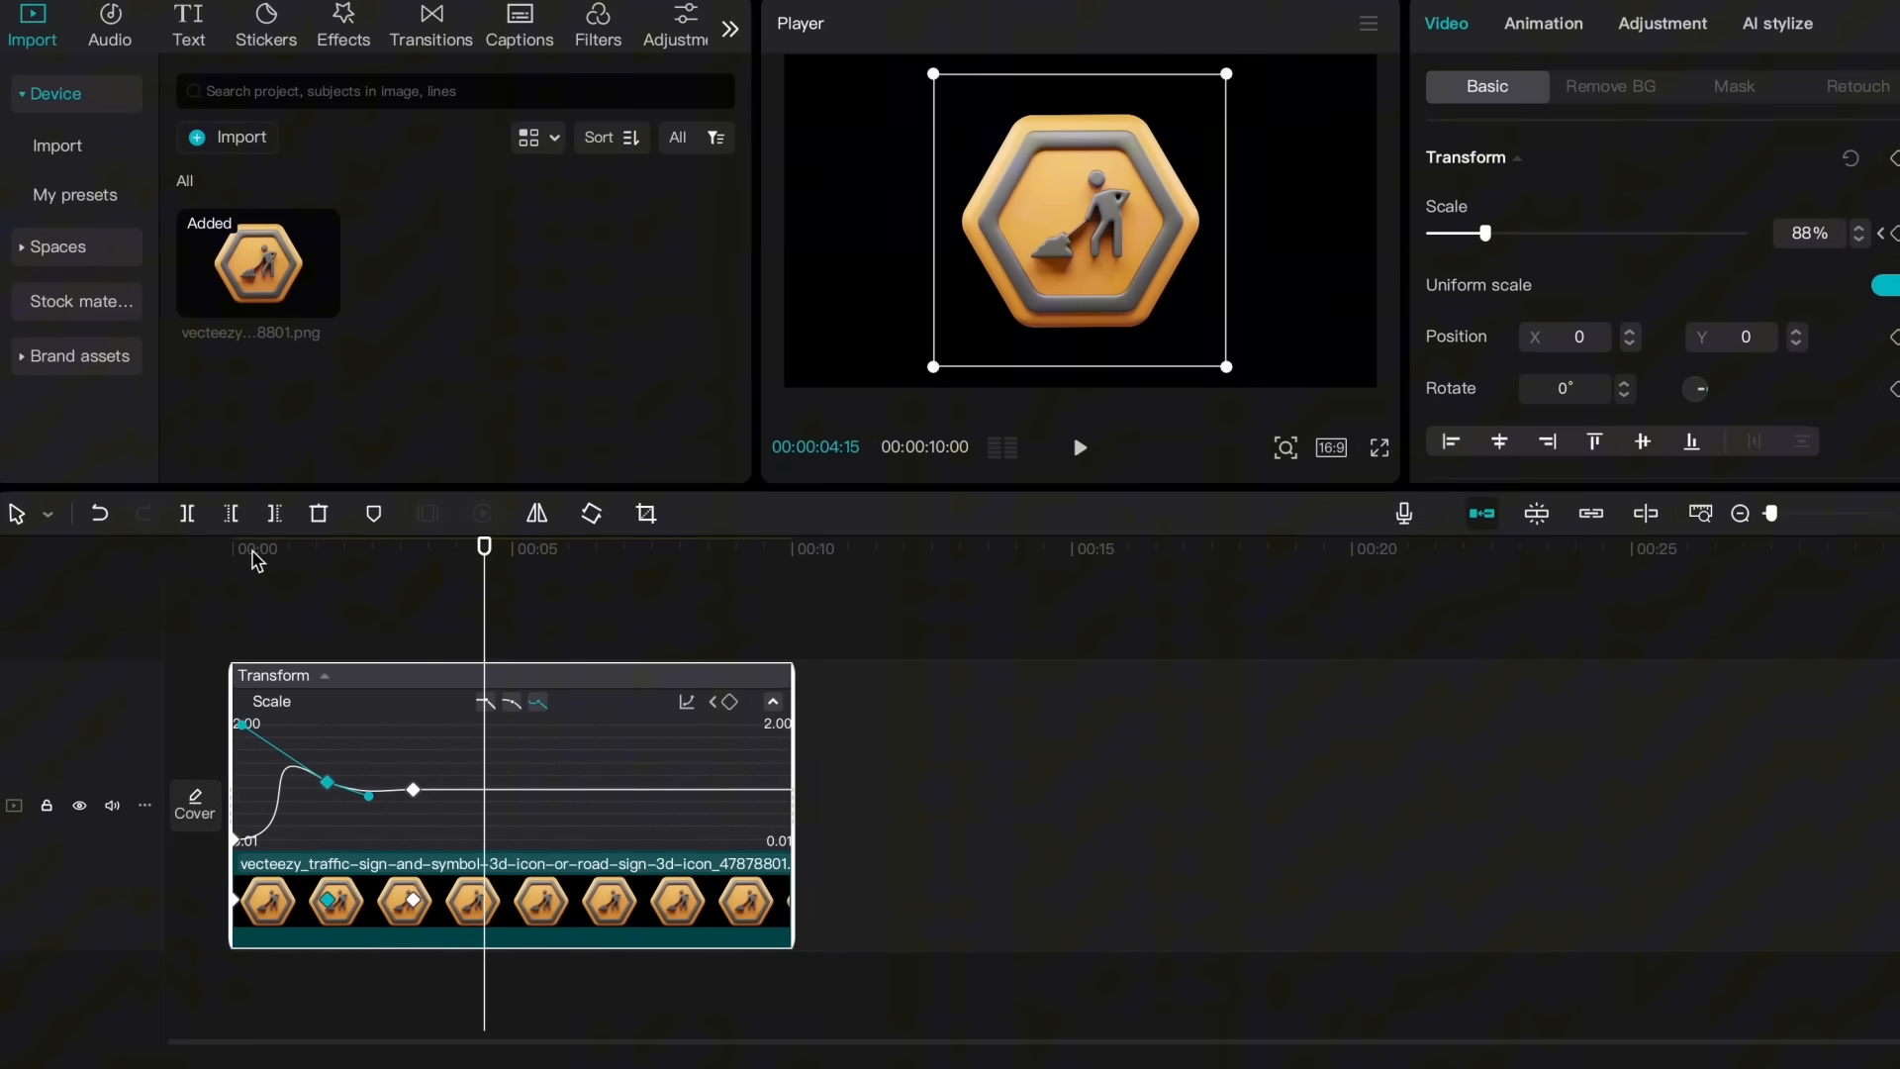
click(1379, 448)
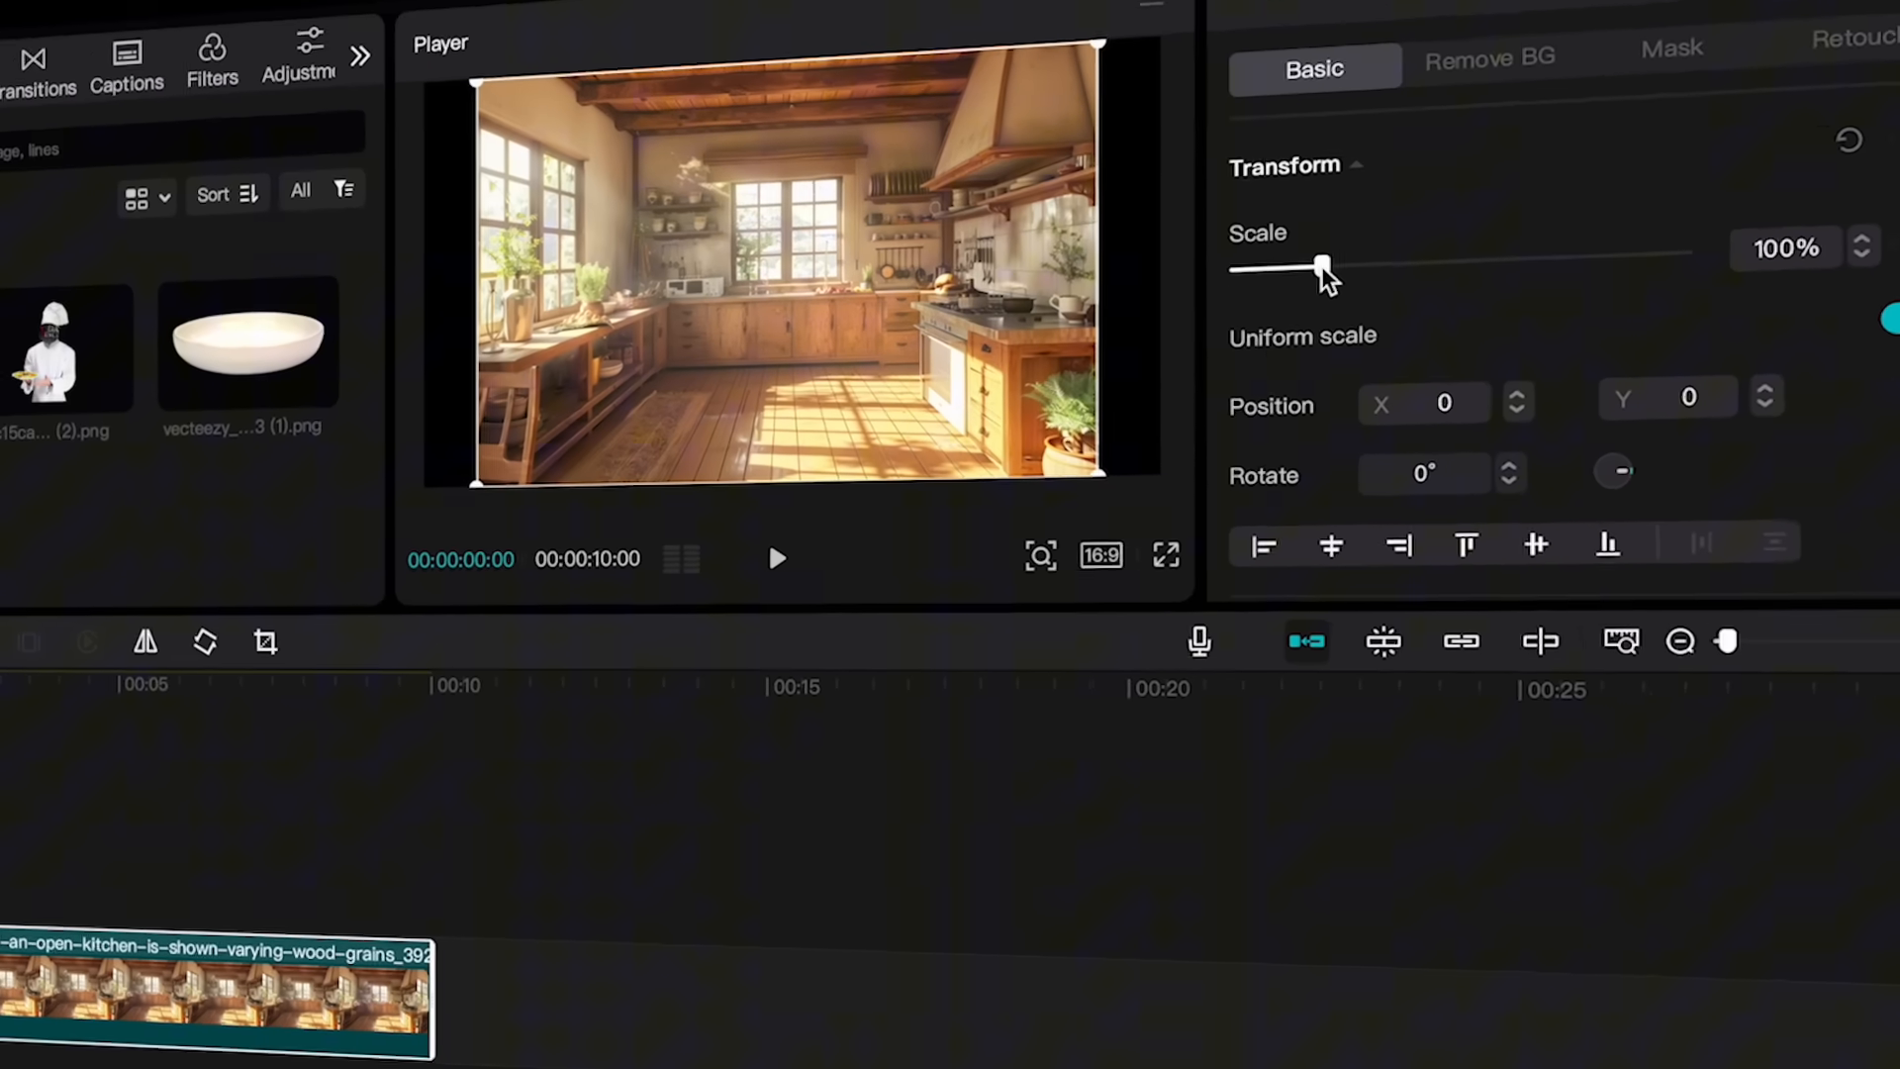
Enlarge the kitchen image to fill the frame and apply Blur at 20.
drag(1321, 265, 1270, 288)
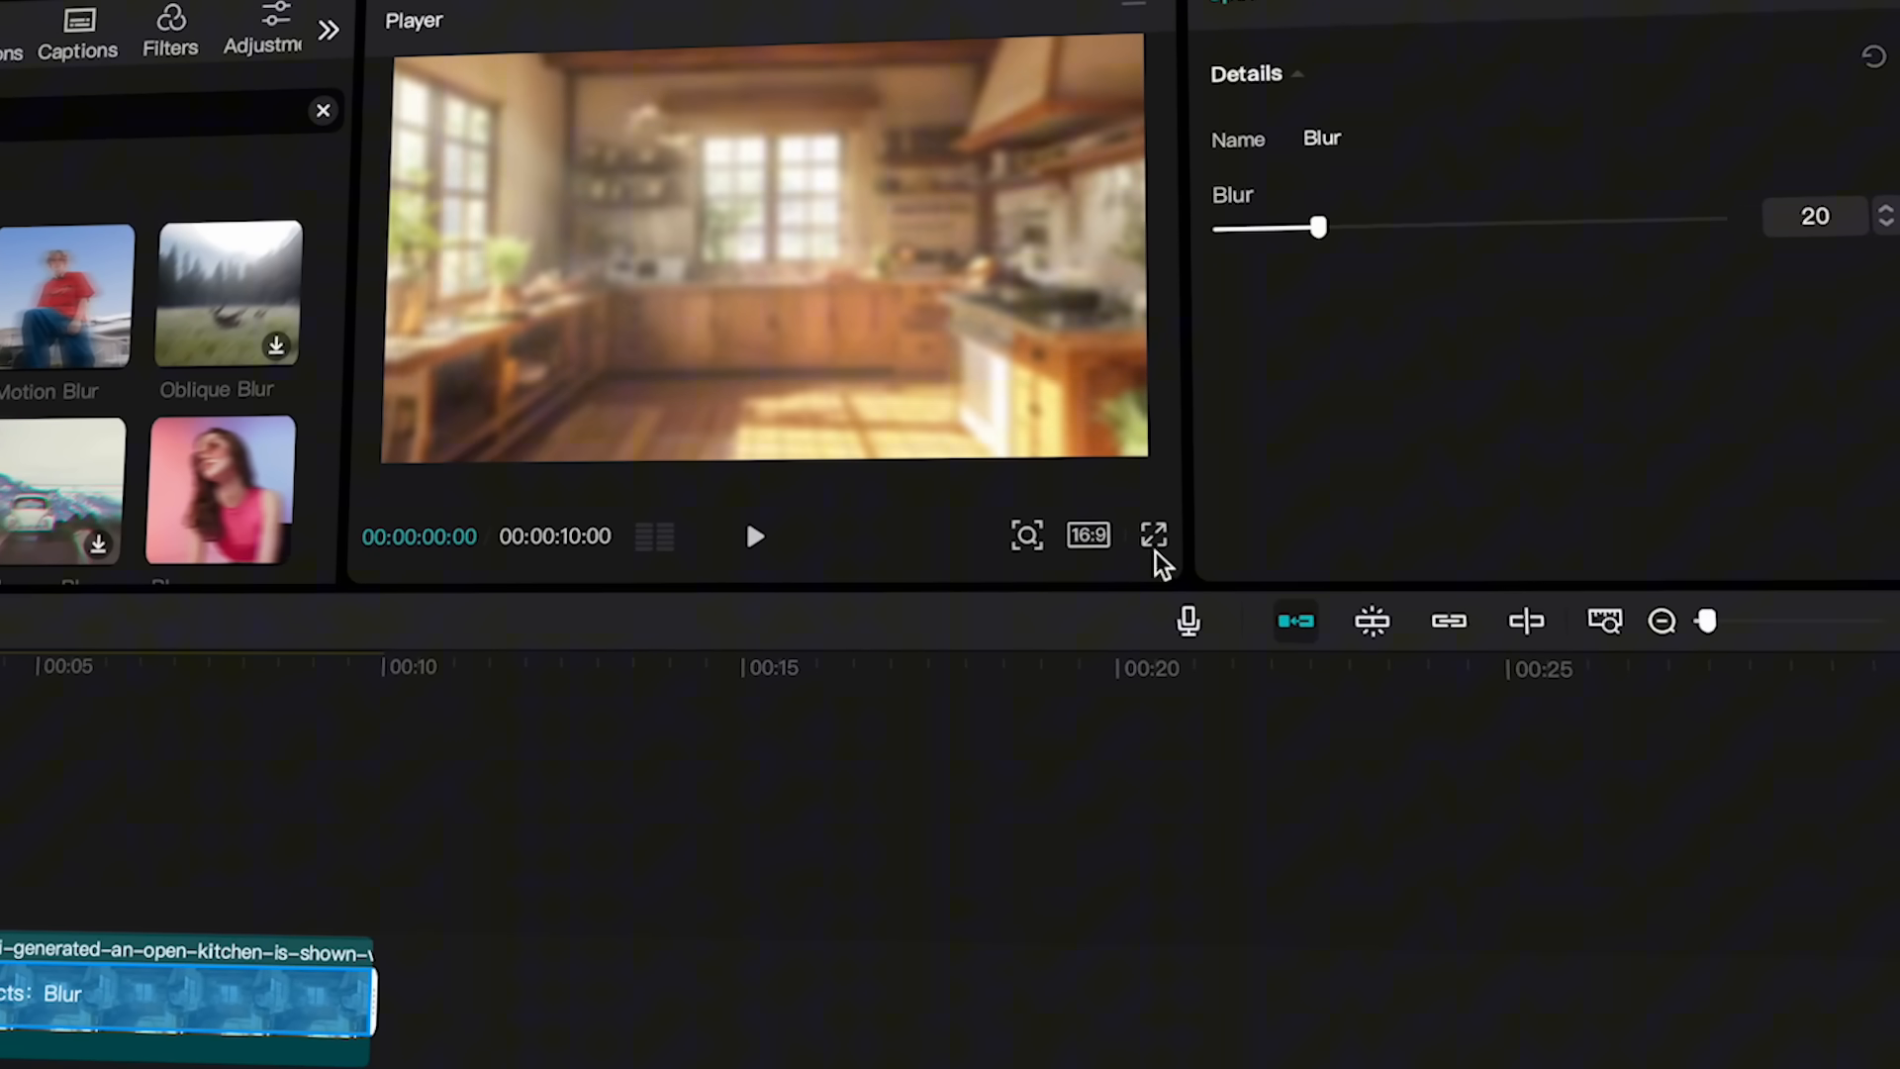
click(1152, 534)
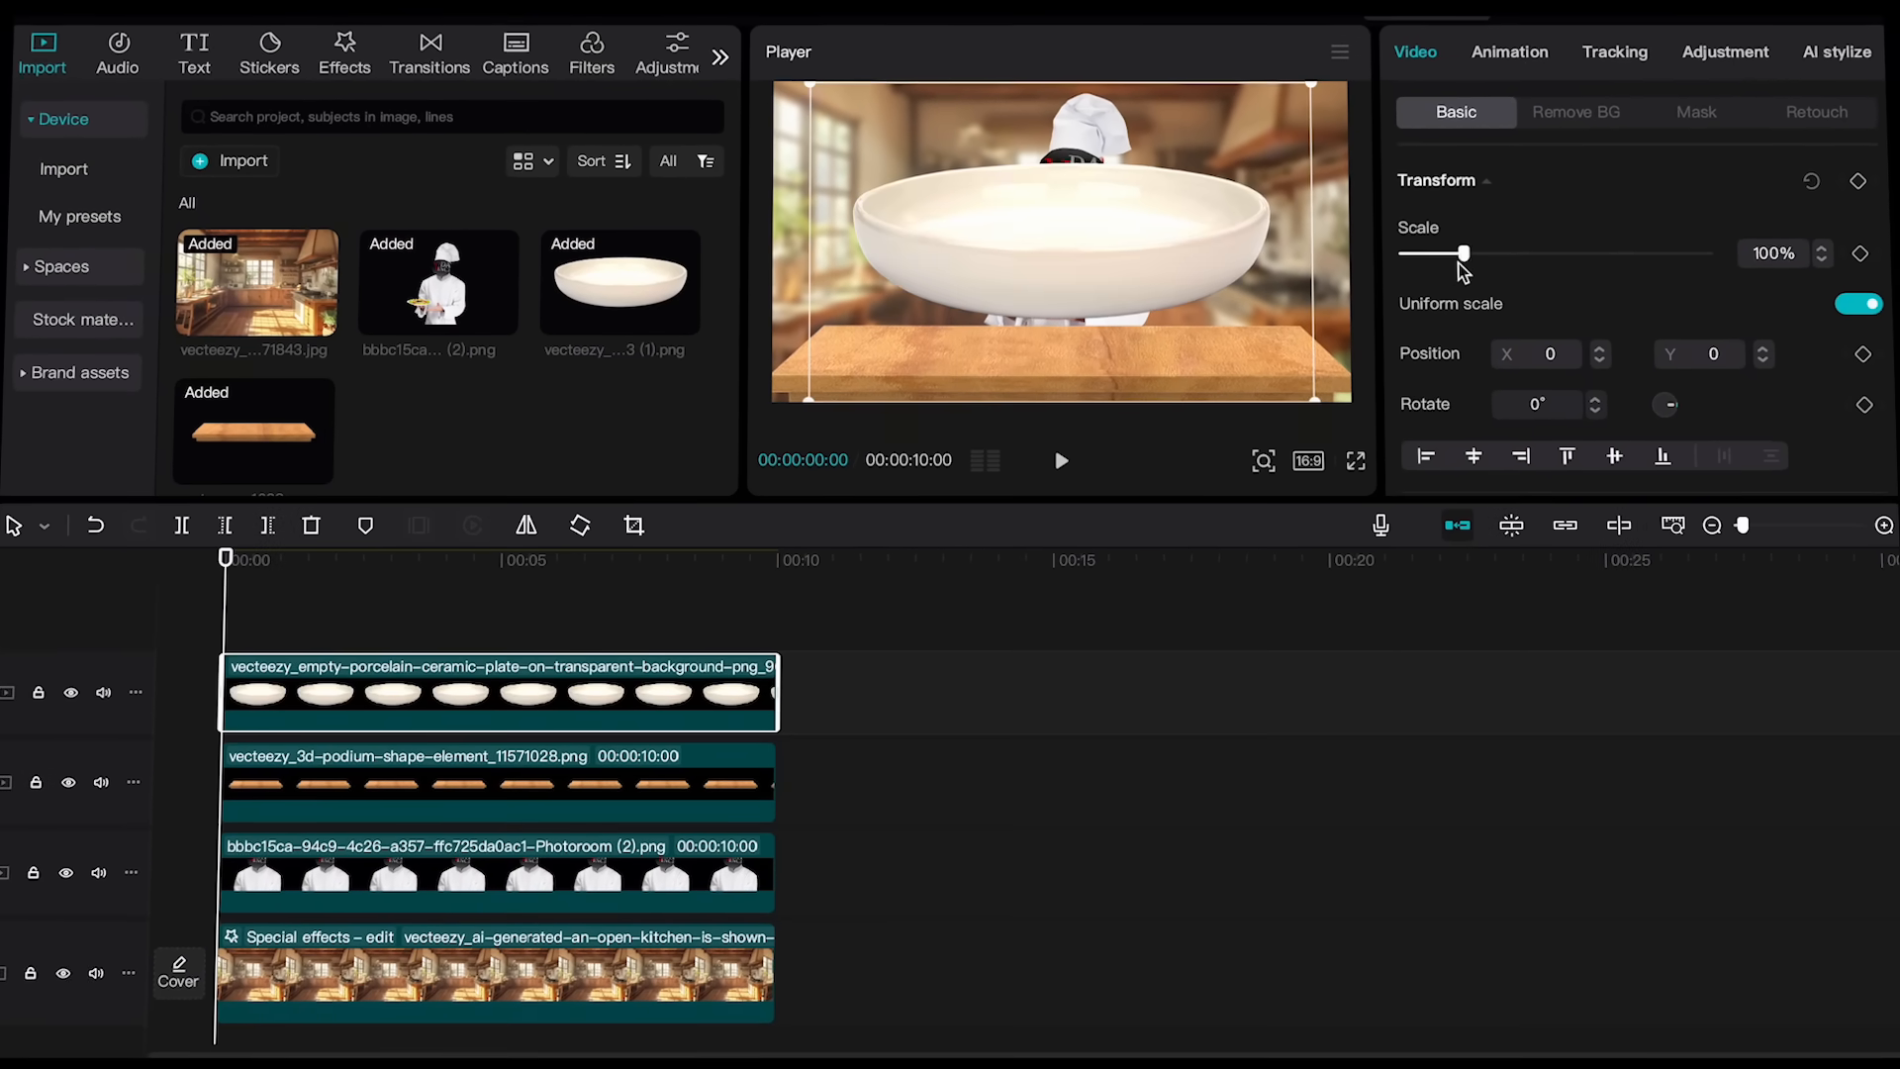
Scale the plate to 26% and move it onto the left of the counter.
drag(1463, 252, 1408, 252)
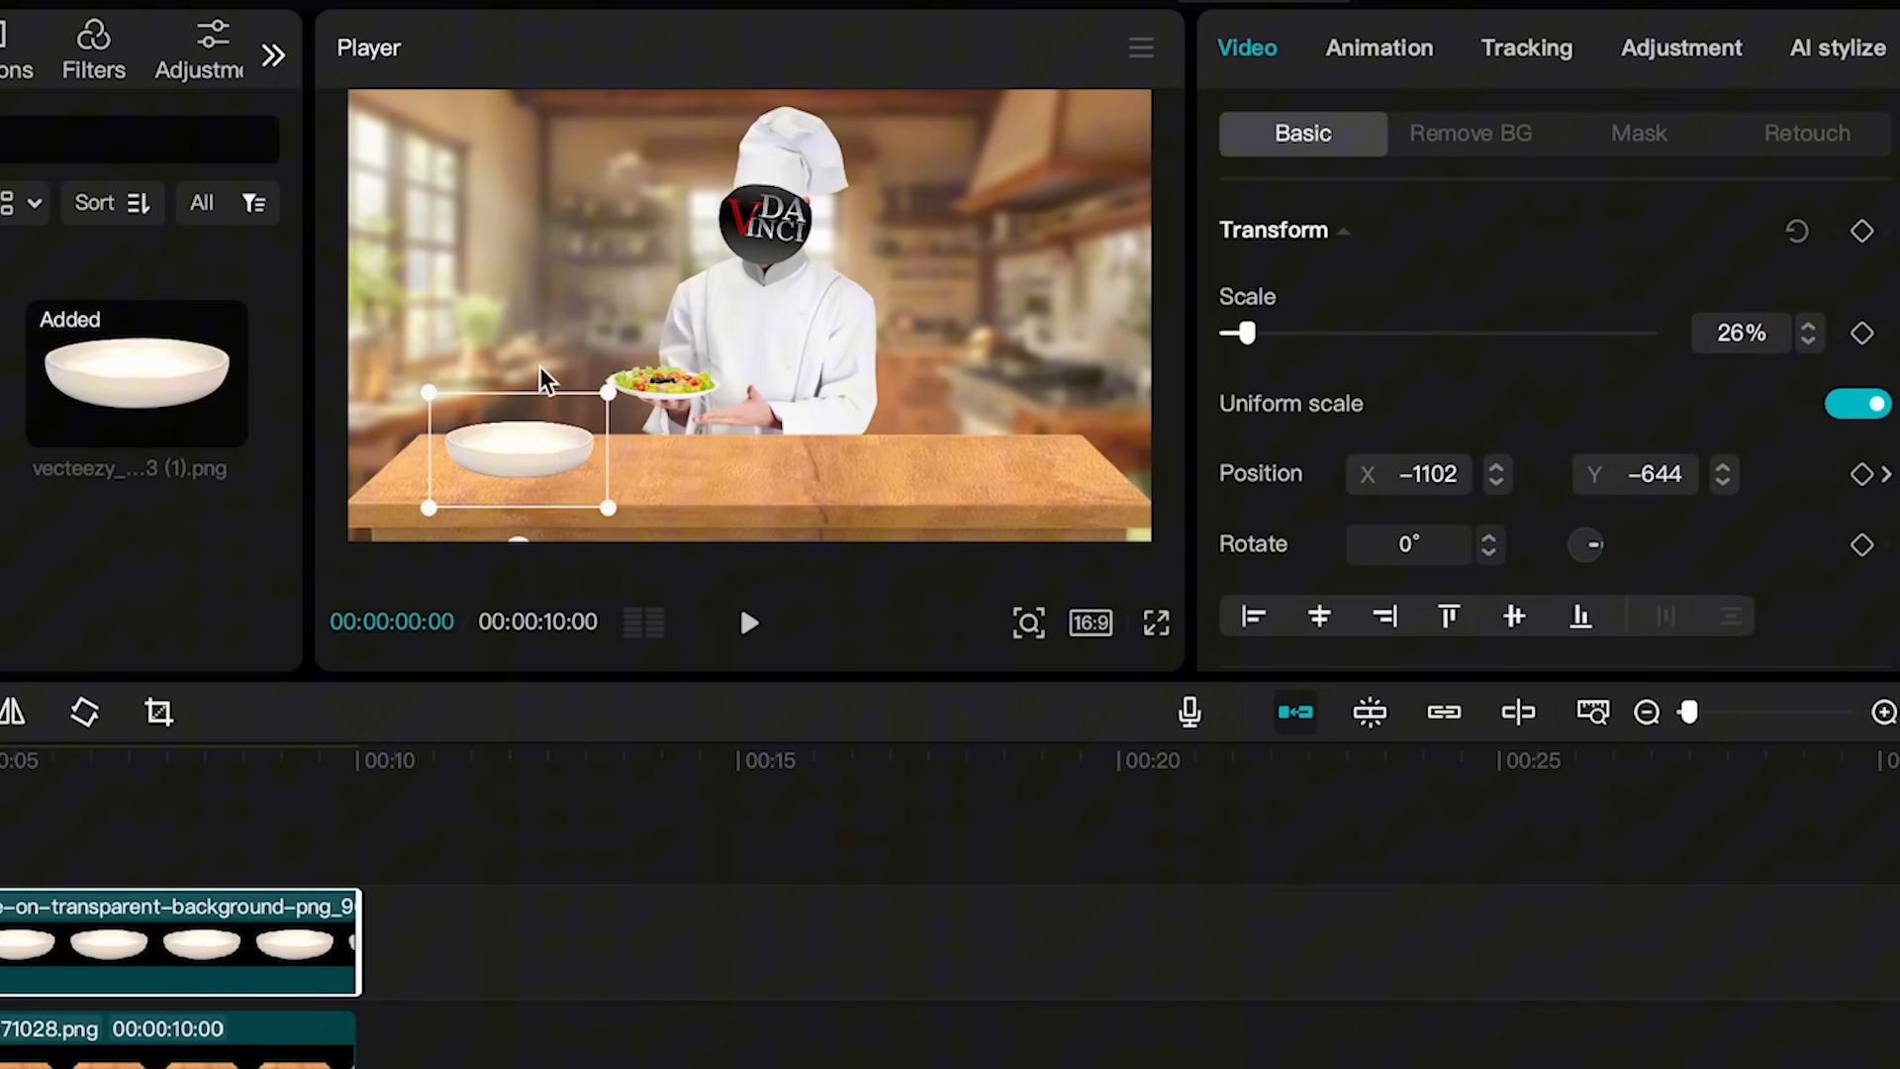
drag(517, 464, 517, 264)
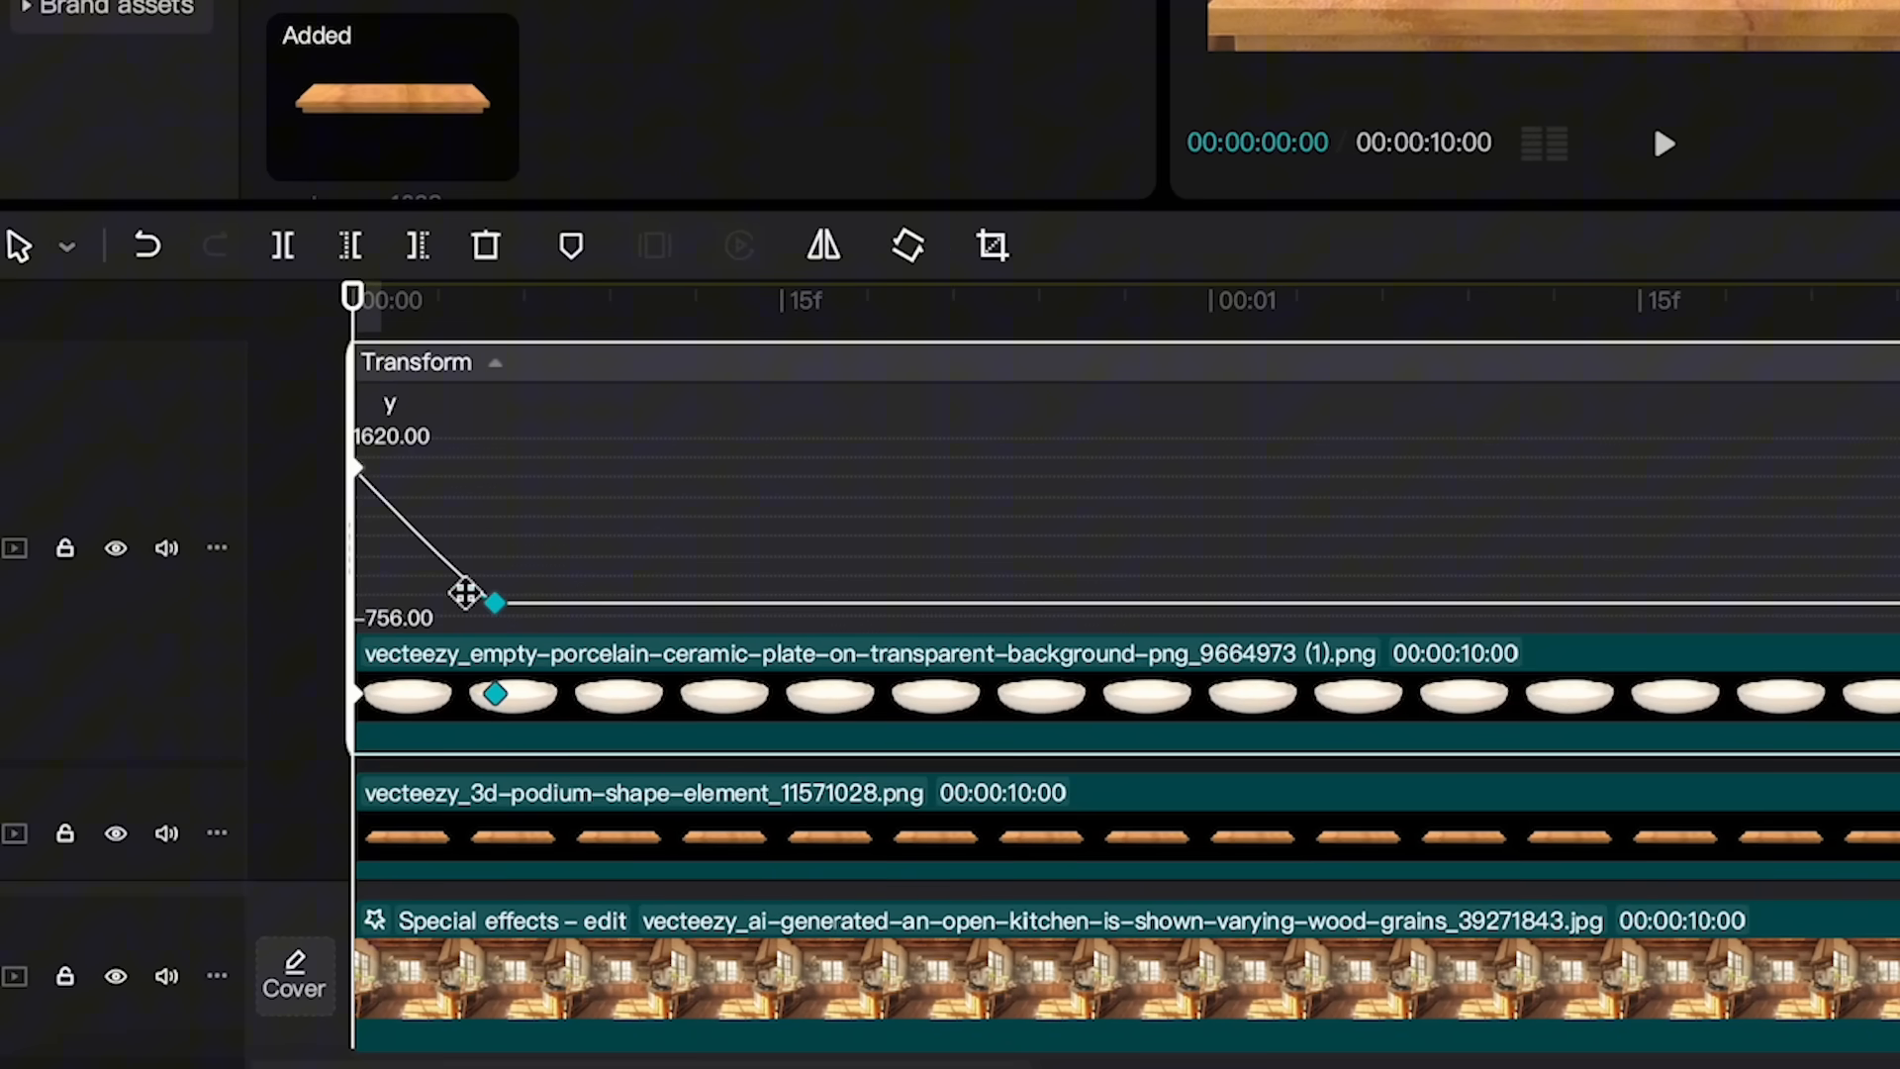
Drag the Bezier handle to ease the plate's fall from Y 1620 to -756.
drag(497, 602, 460, 487)
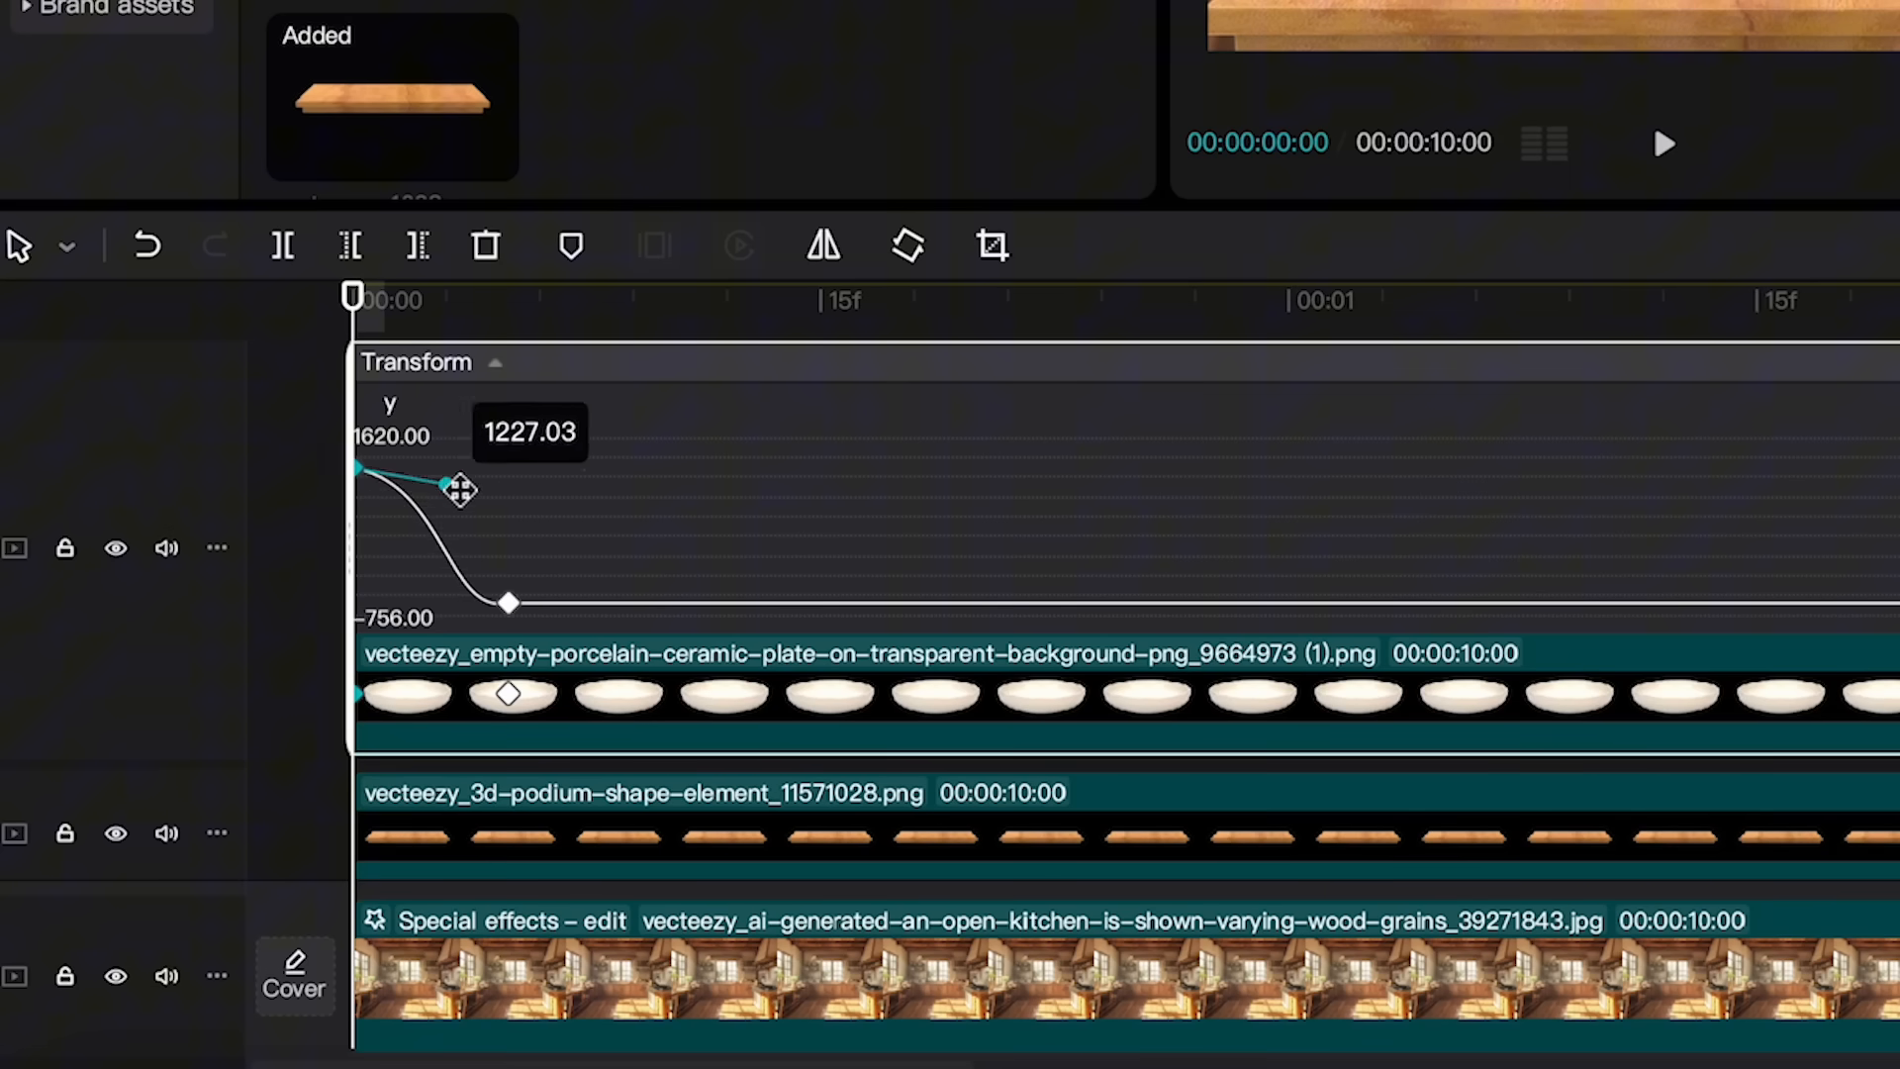
drag(458, 487, 509, 606)
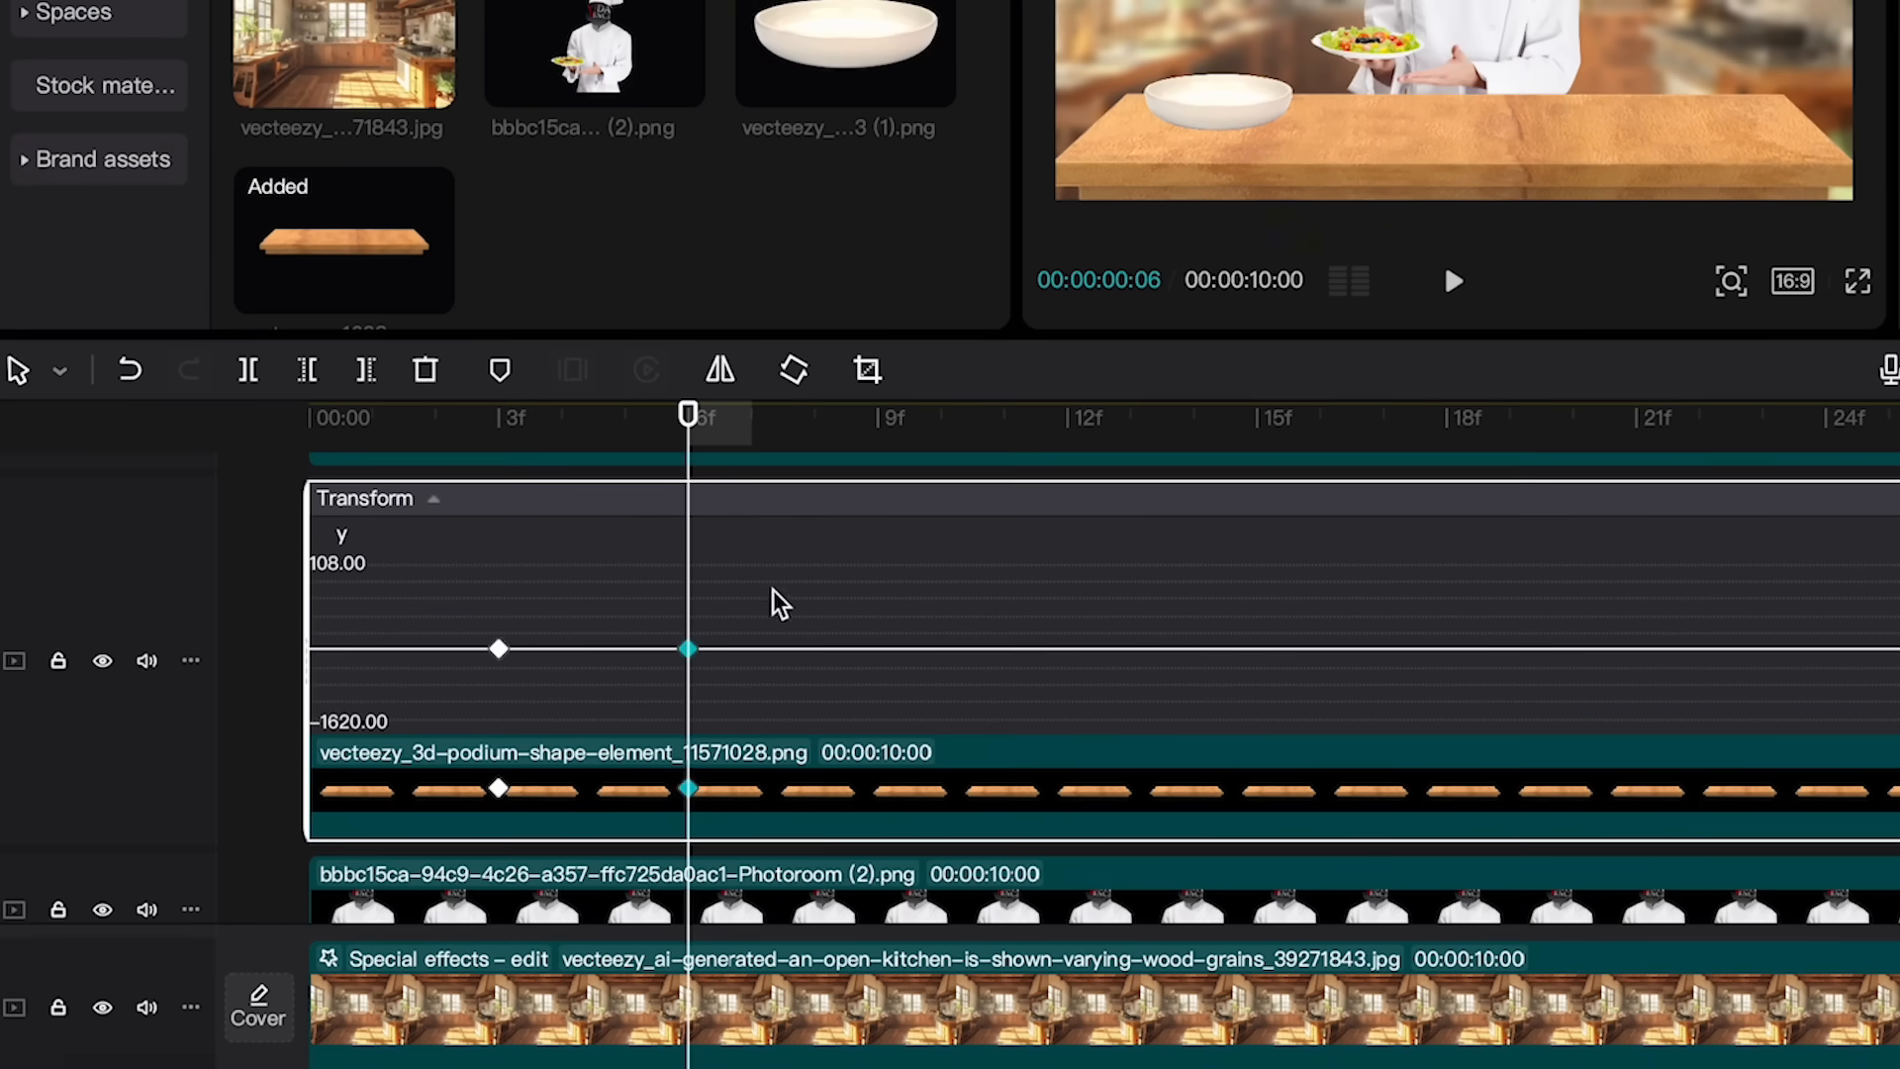
Shape a bounce bump in the counter's Y-position curve and check the first frames.
drag(686, 648, 554, 648)
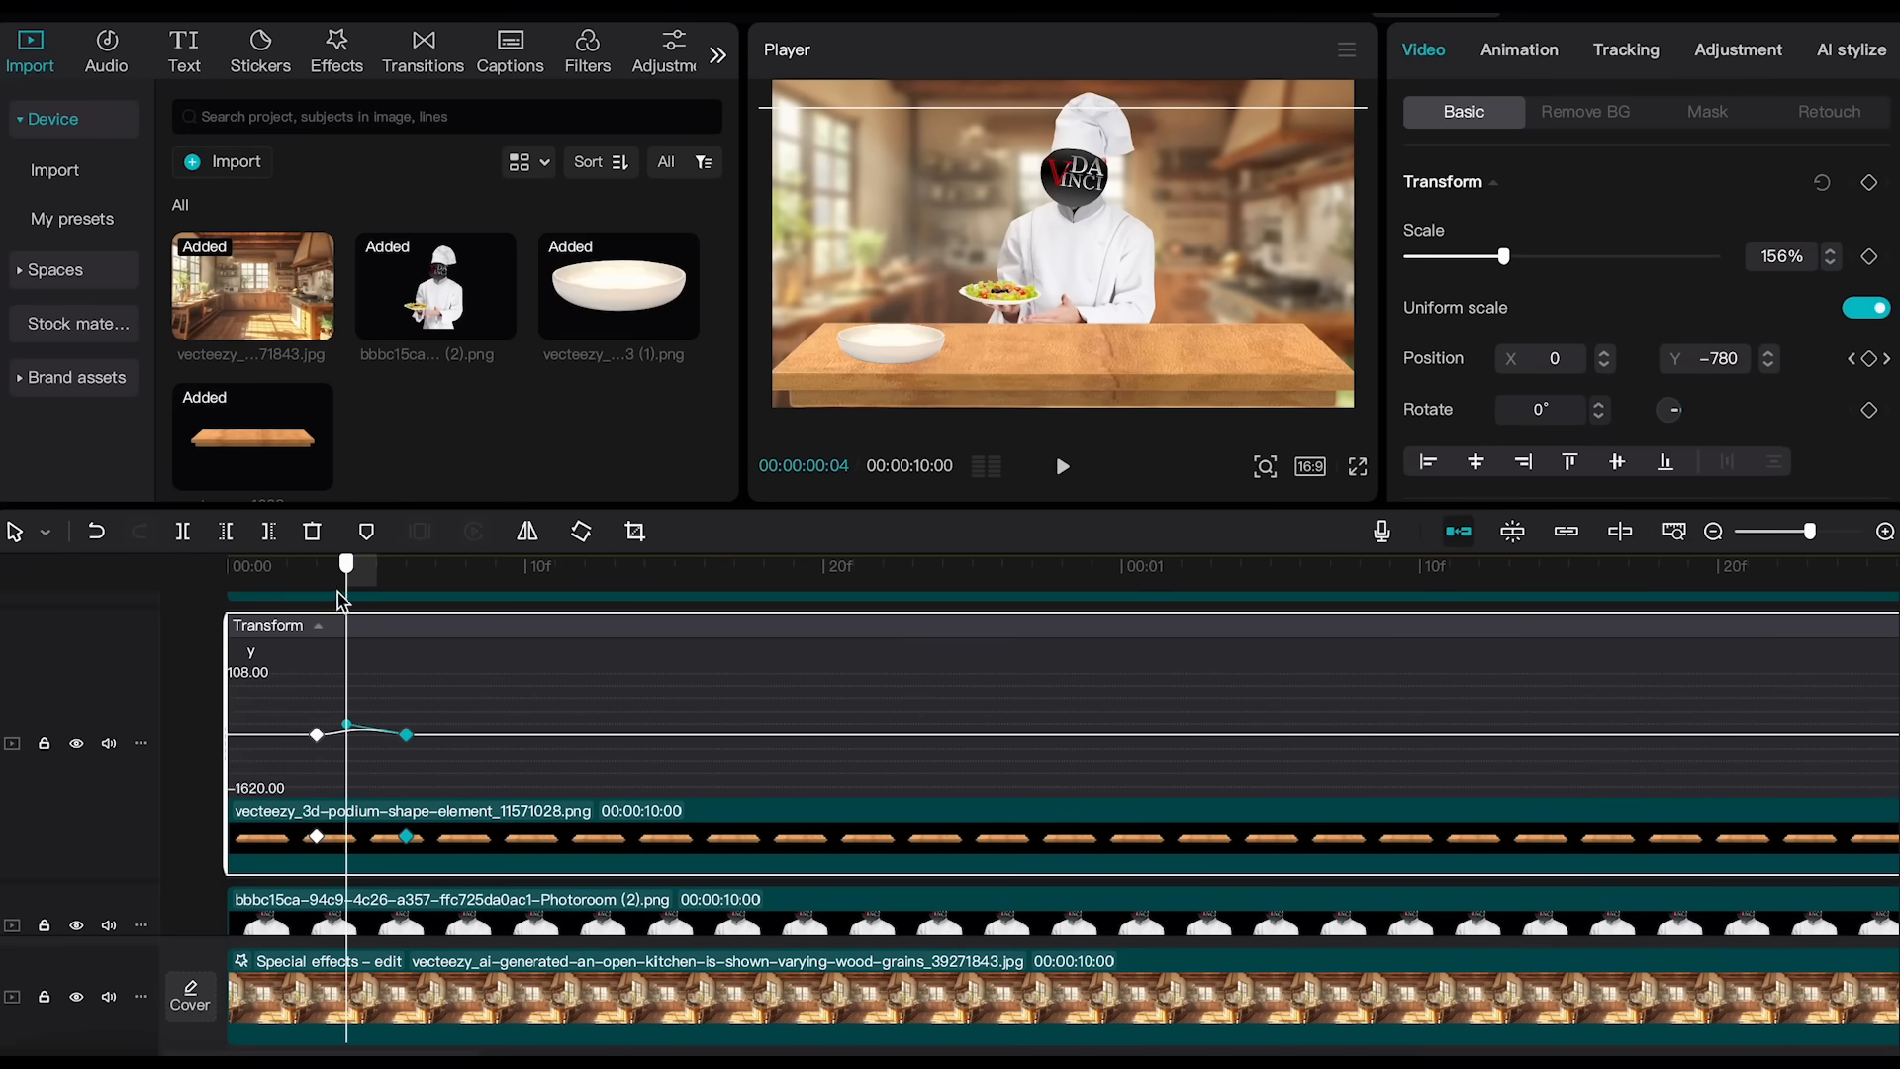
drag(315, 734, 340, 730)
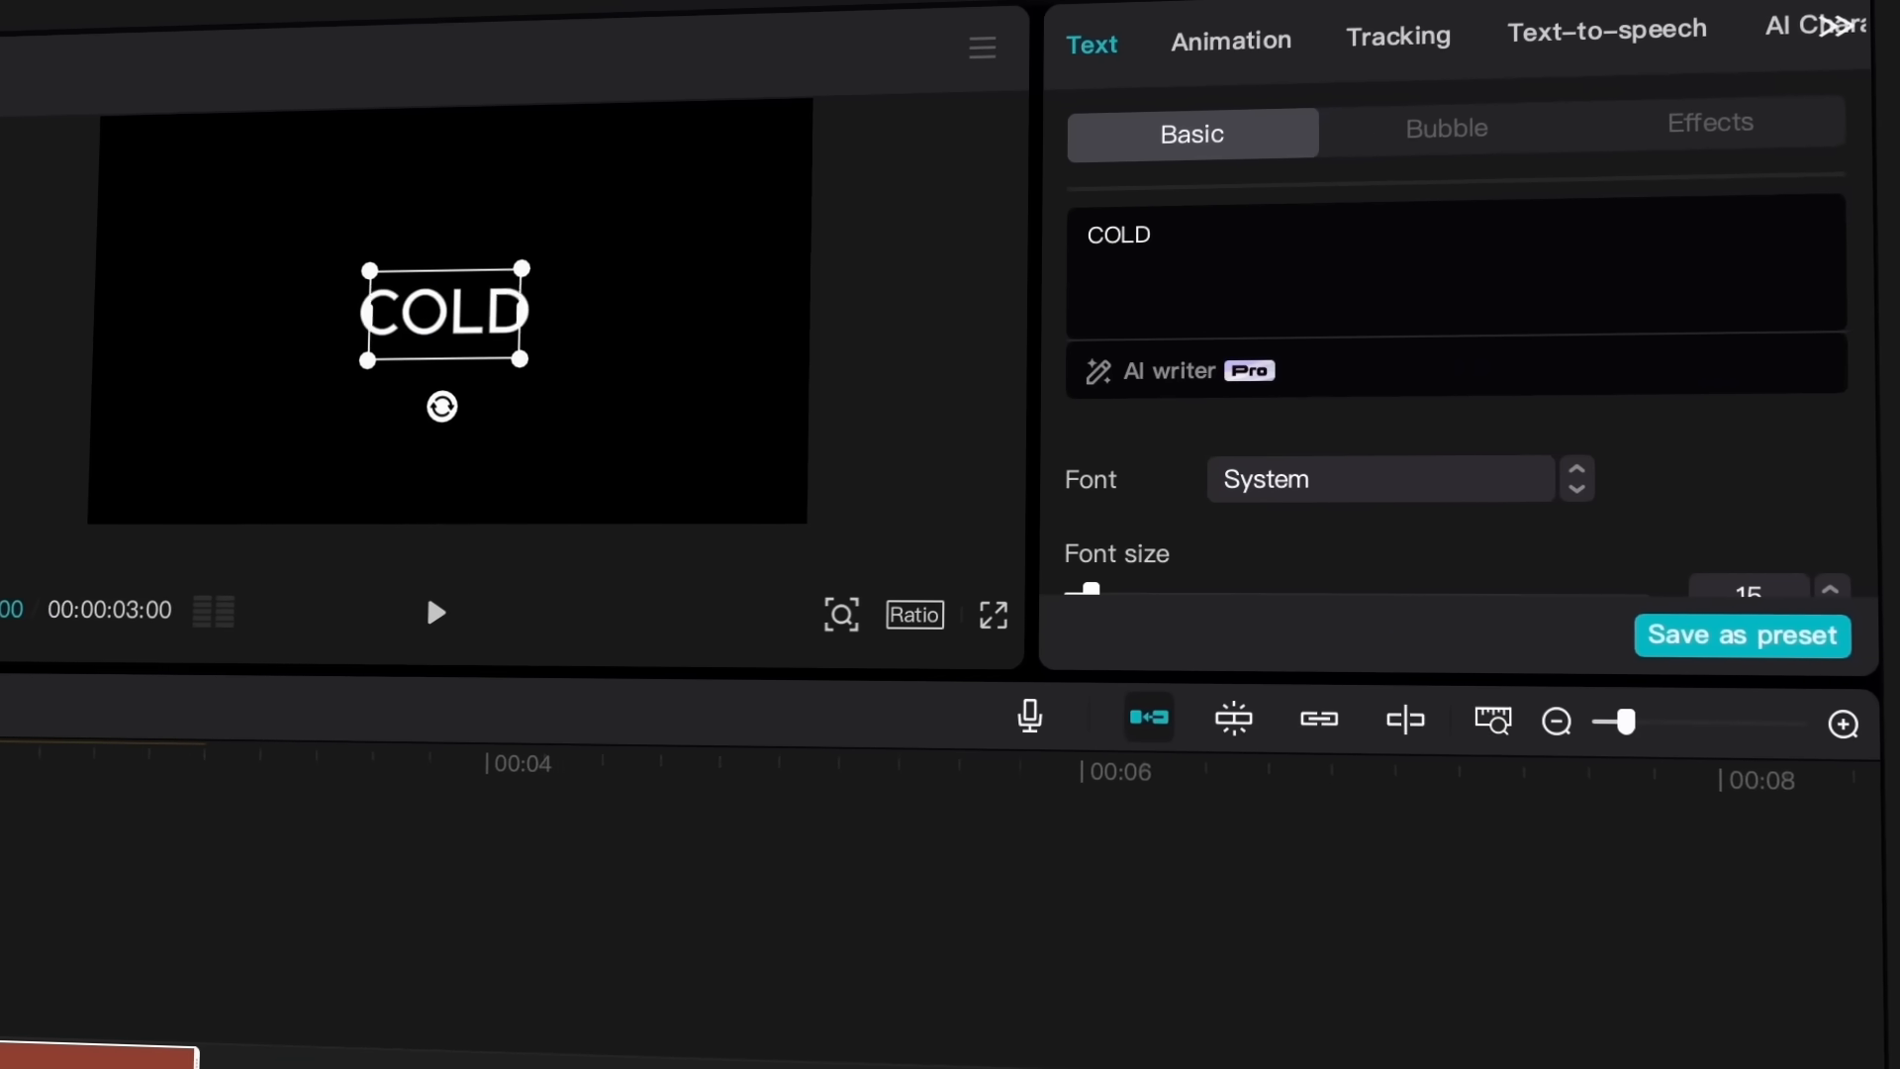
Change the COLD text's font and shift it to the left.
click(1377, 479)
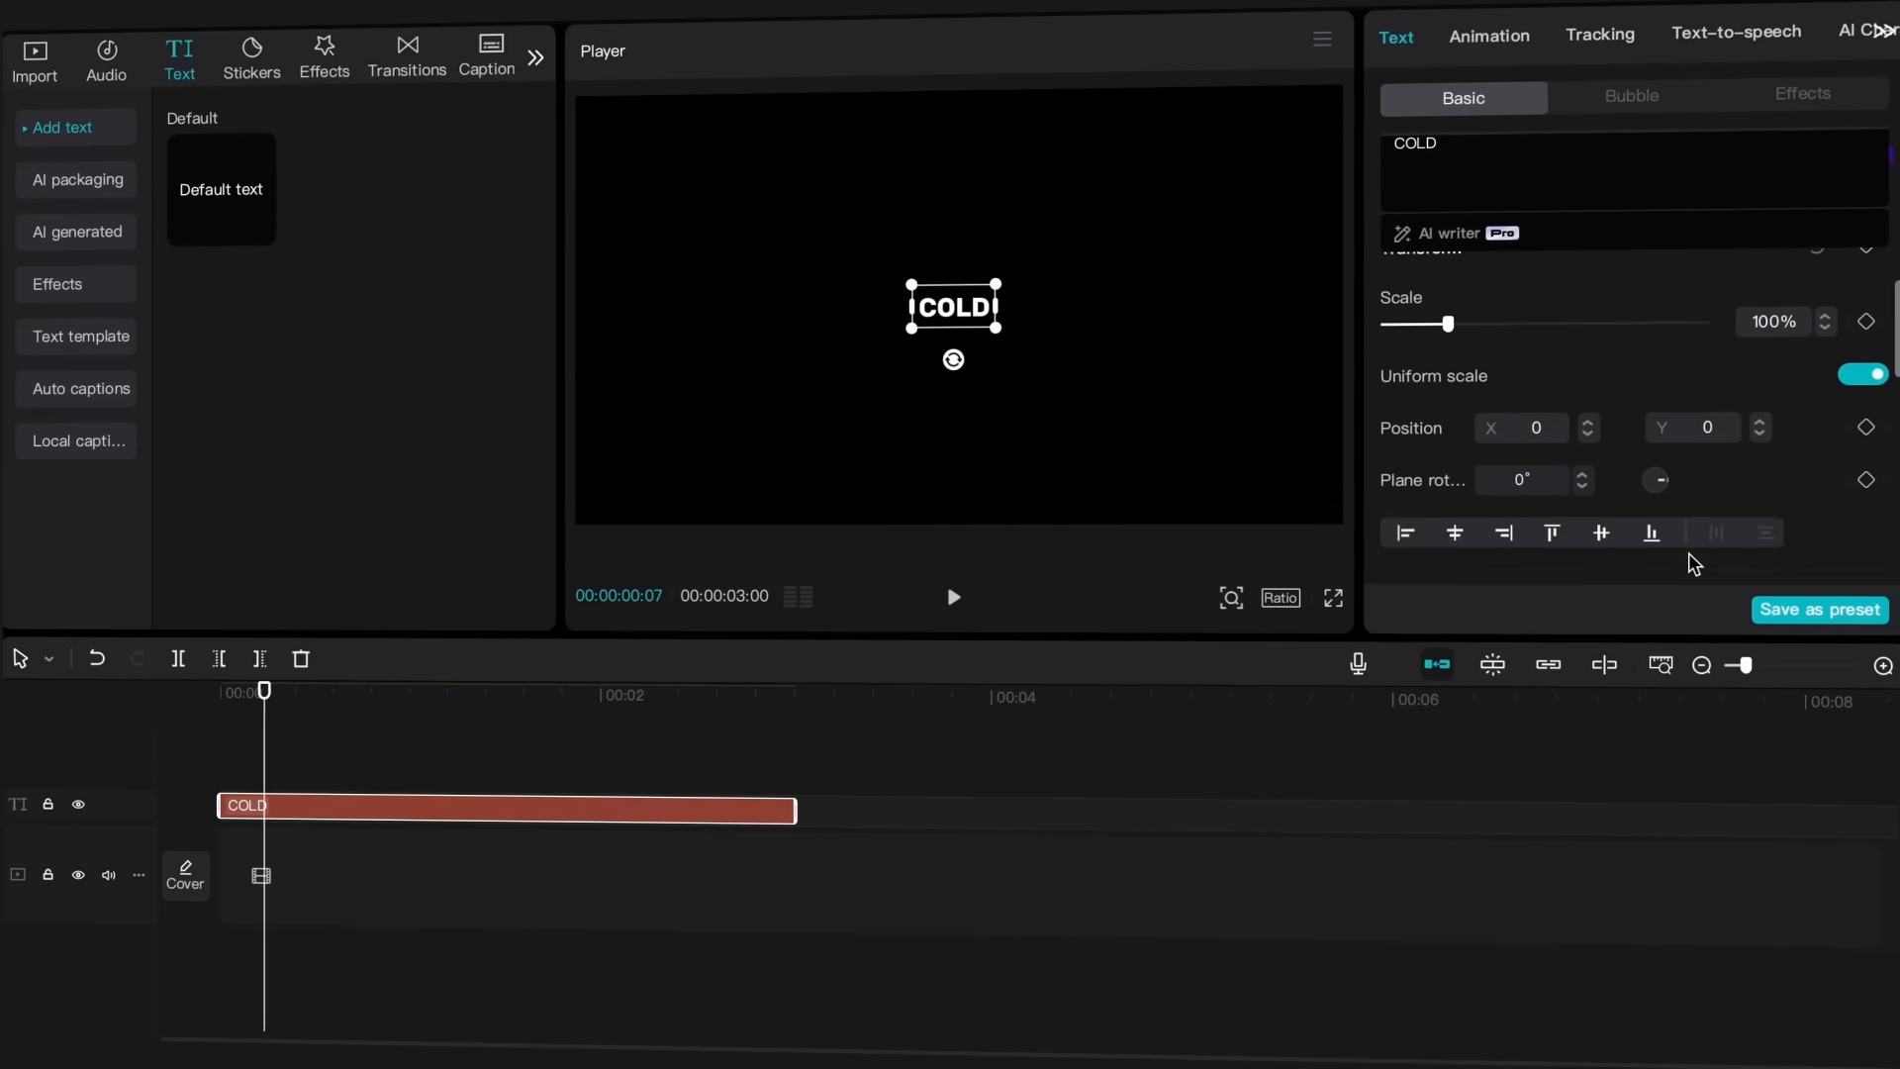
click(1864, 427)
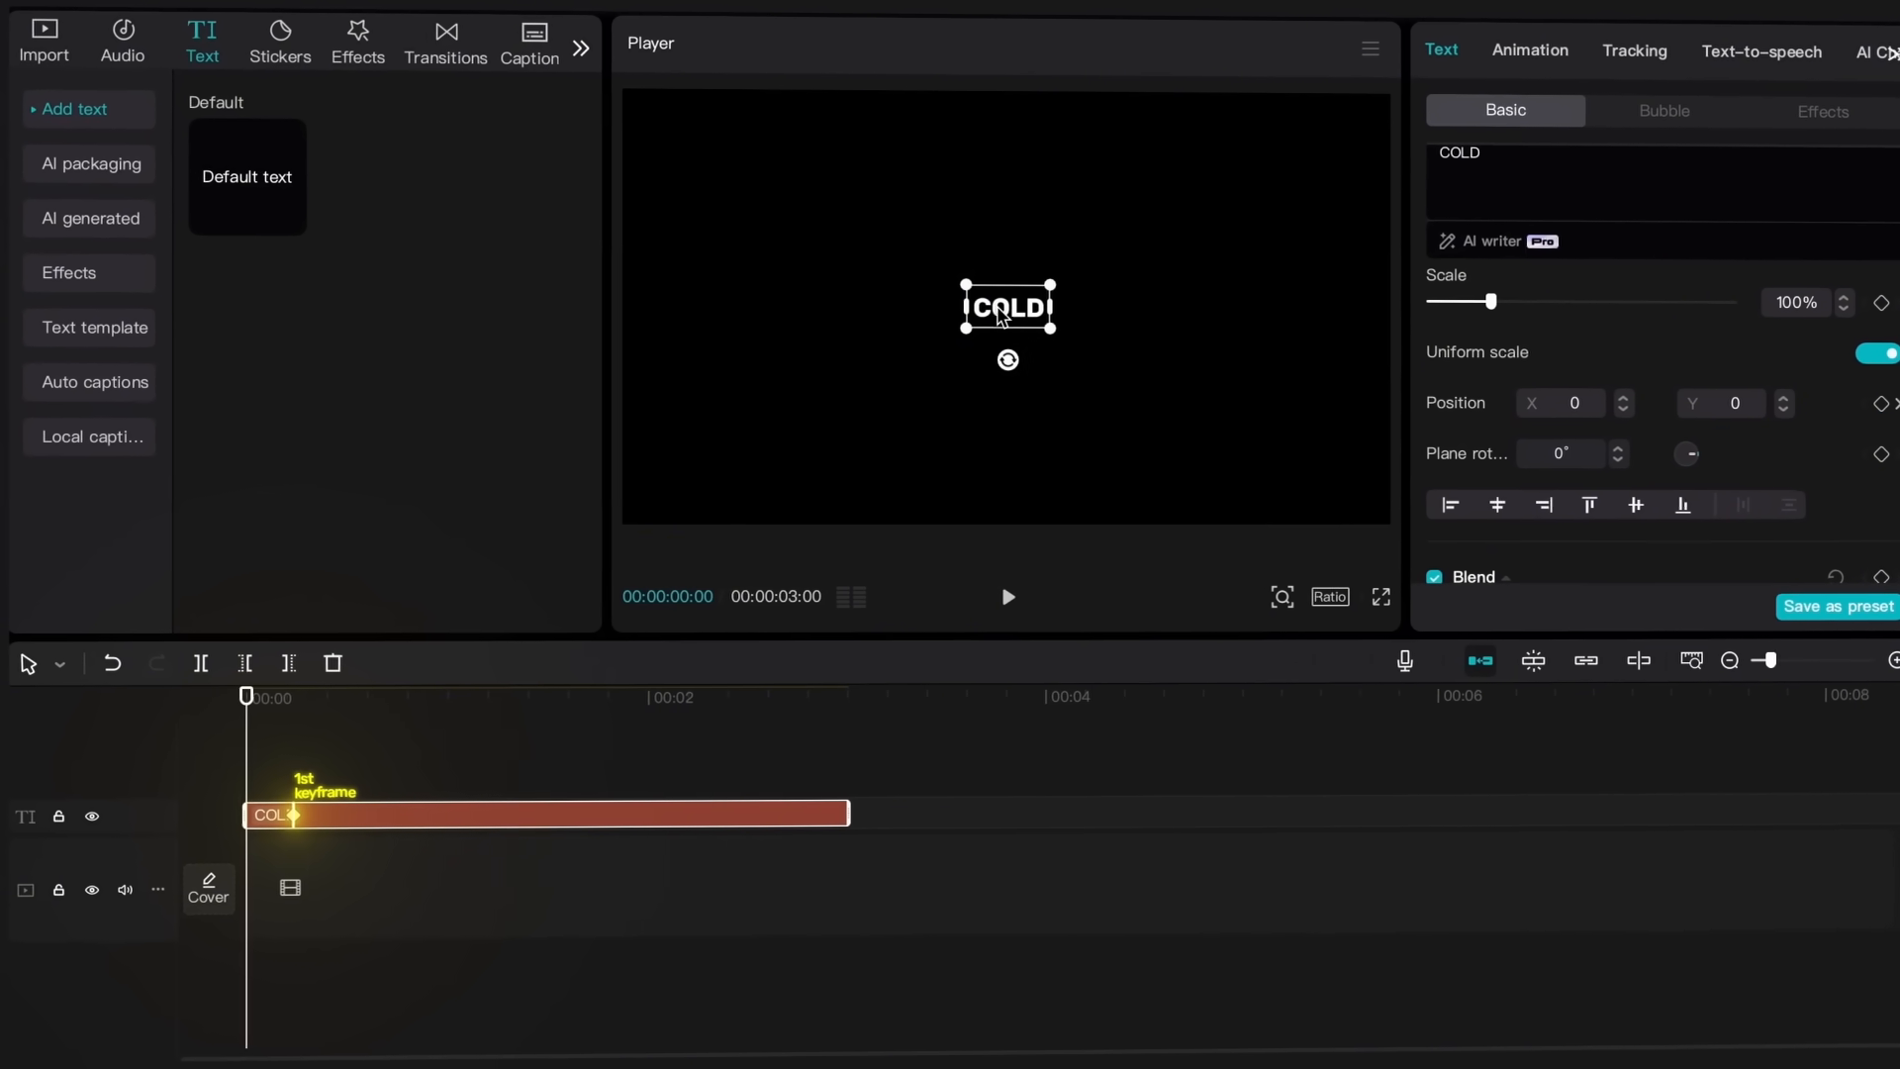
drag(1005, 305, 723, 303)
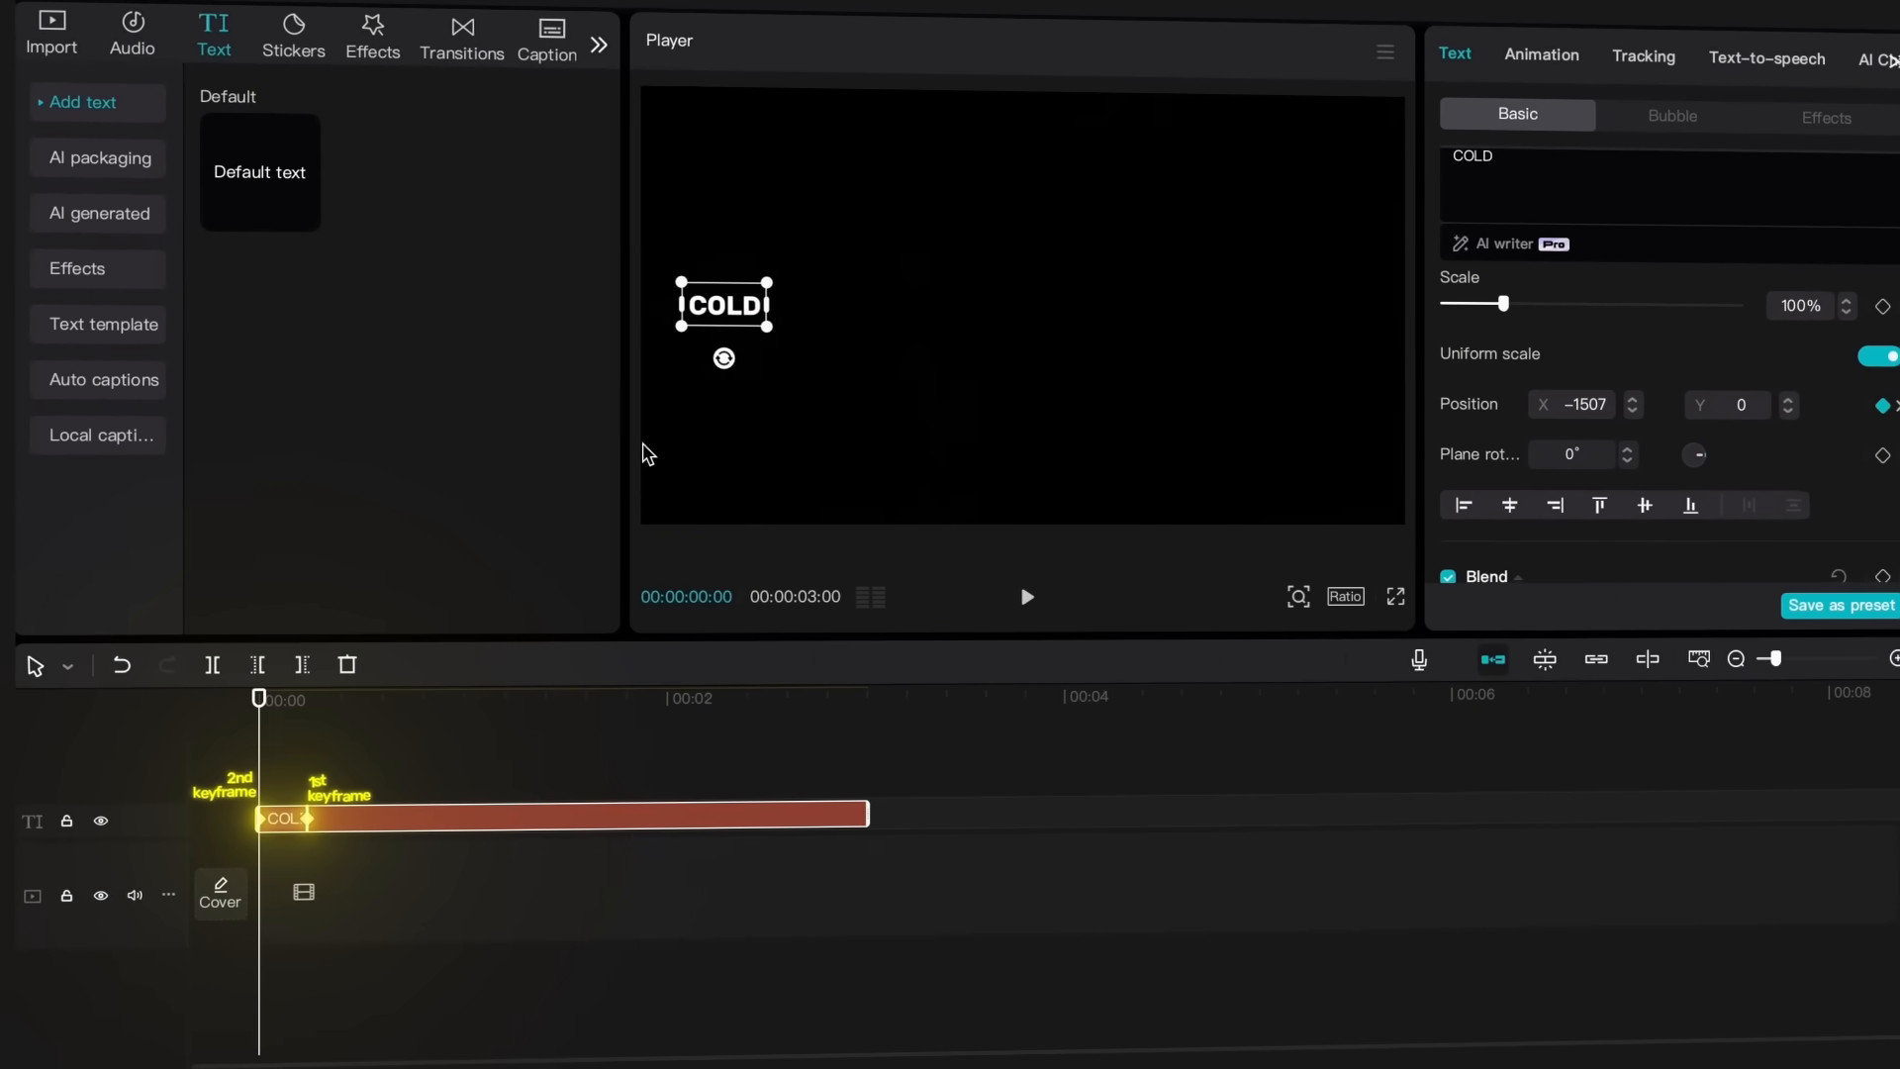
Apply an ease preset to COLD's position curve and add a Default text clip.
right_click(286, 819)
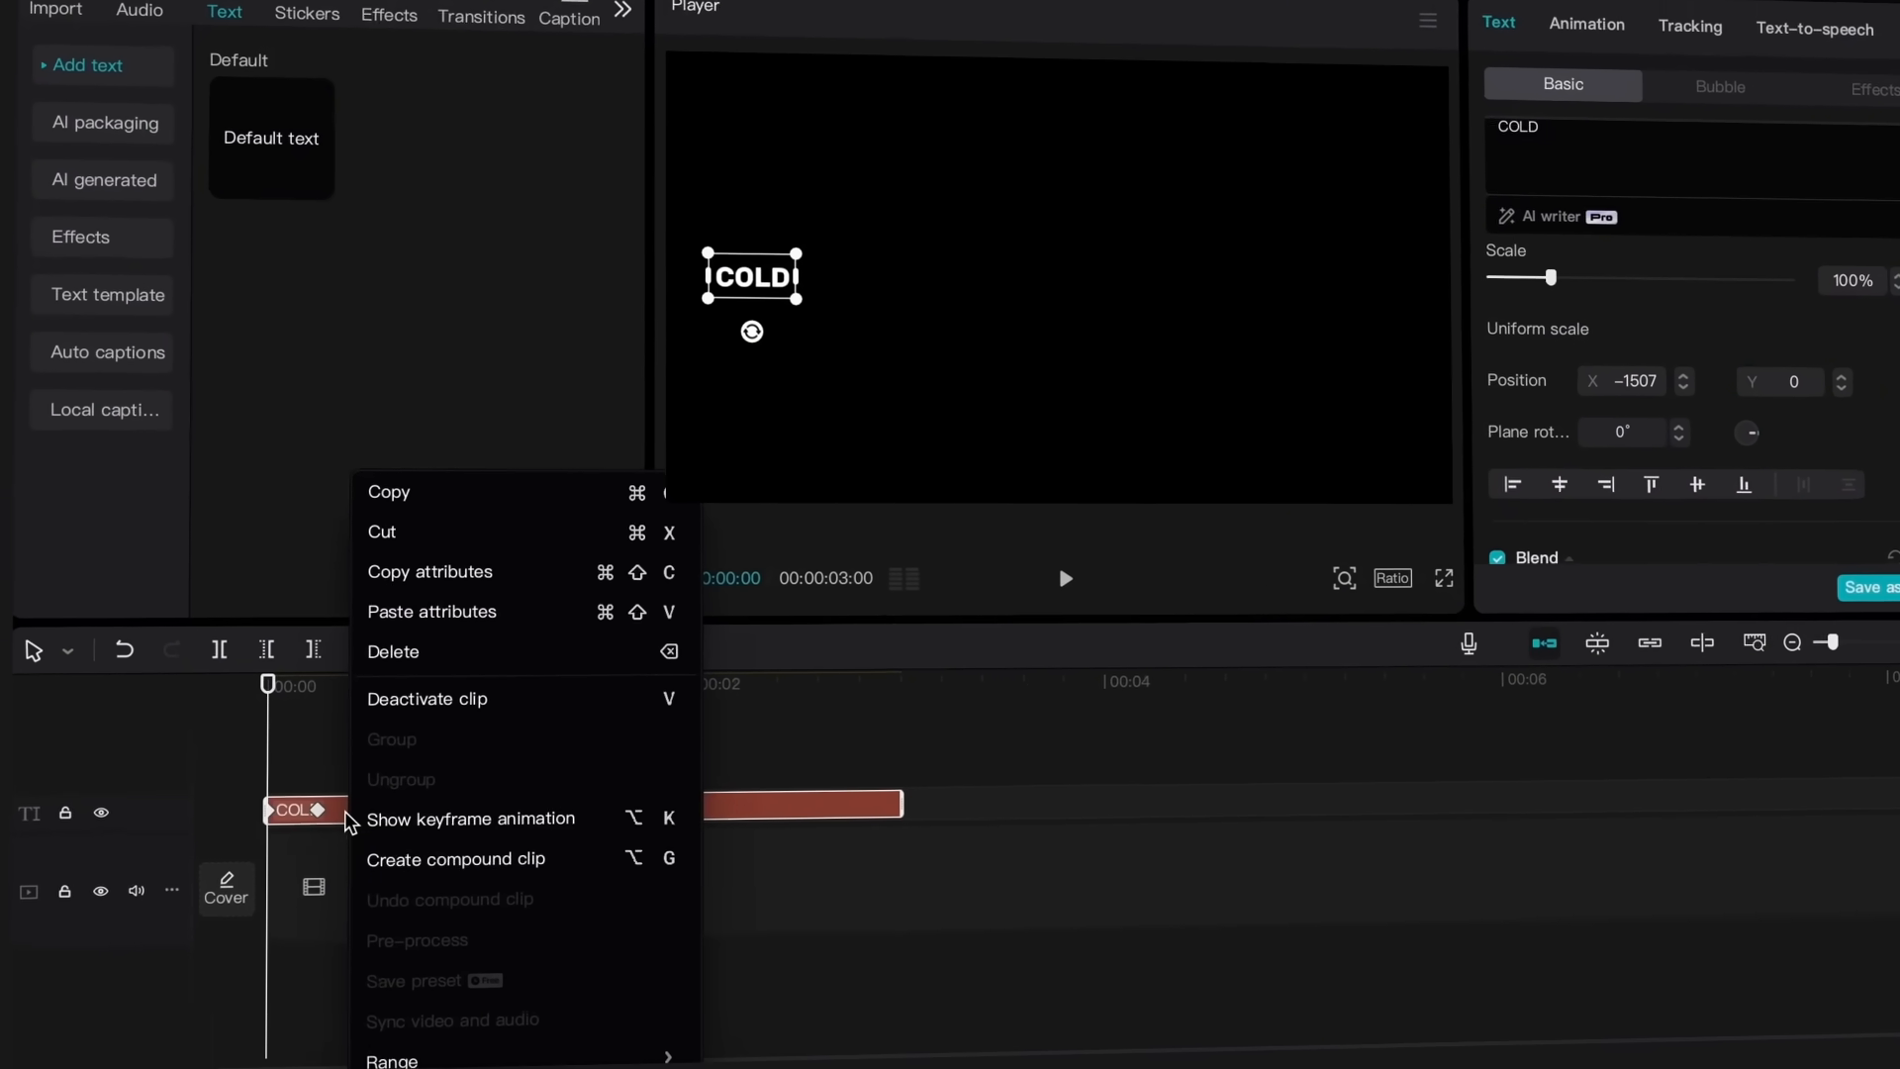
click(471, 819)
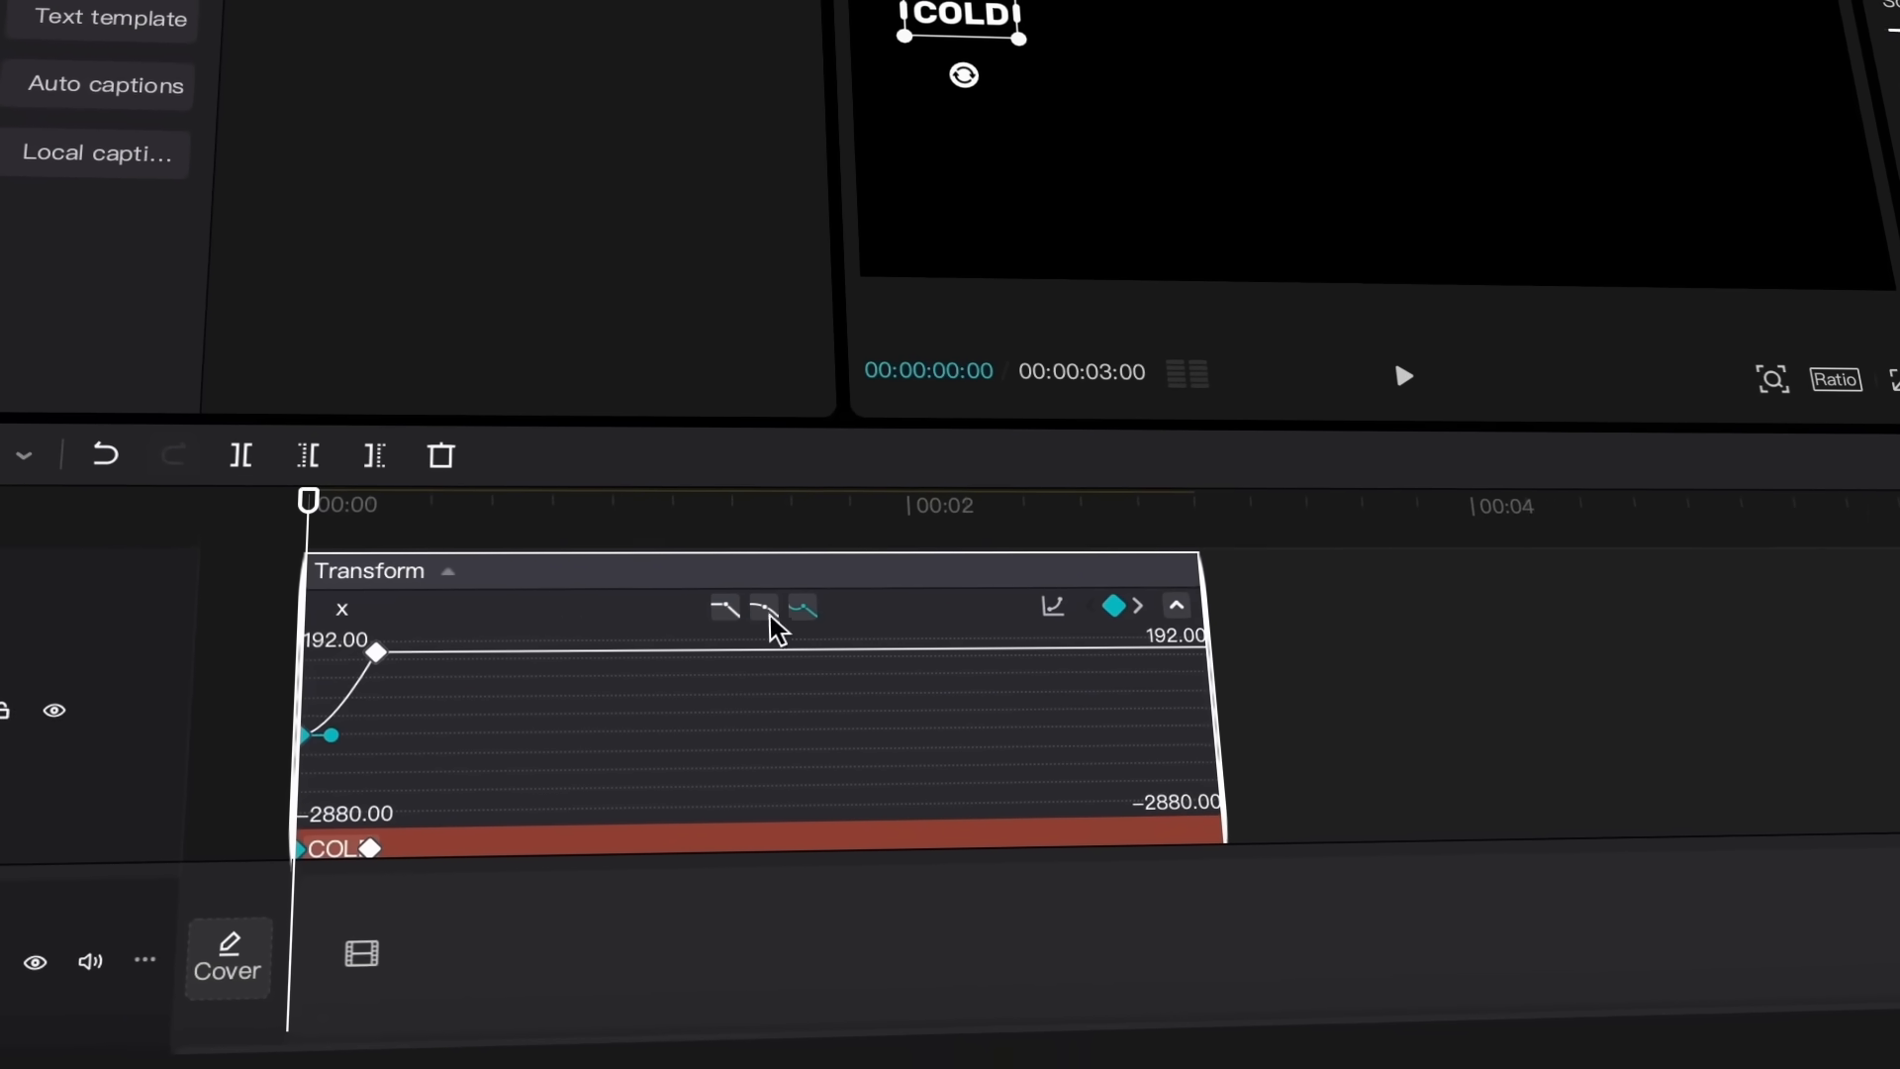
click(799, 612)
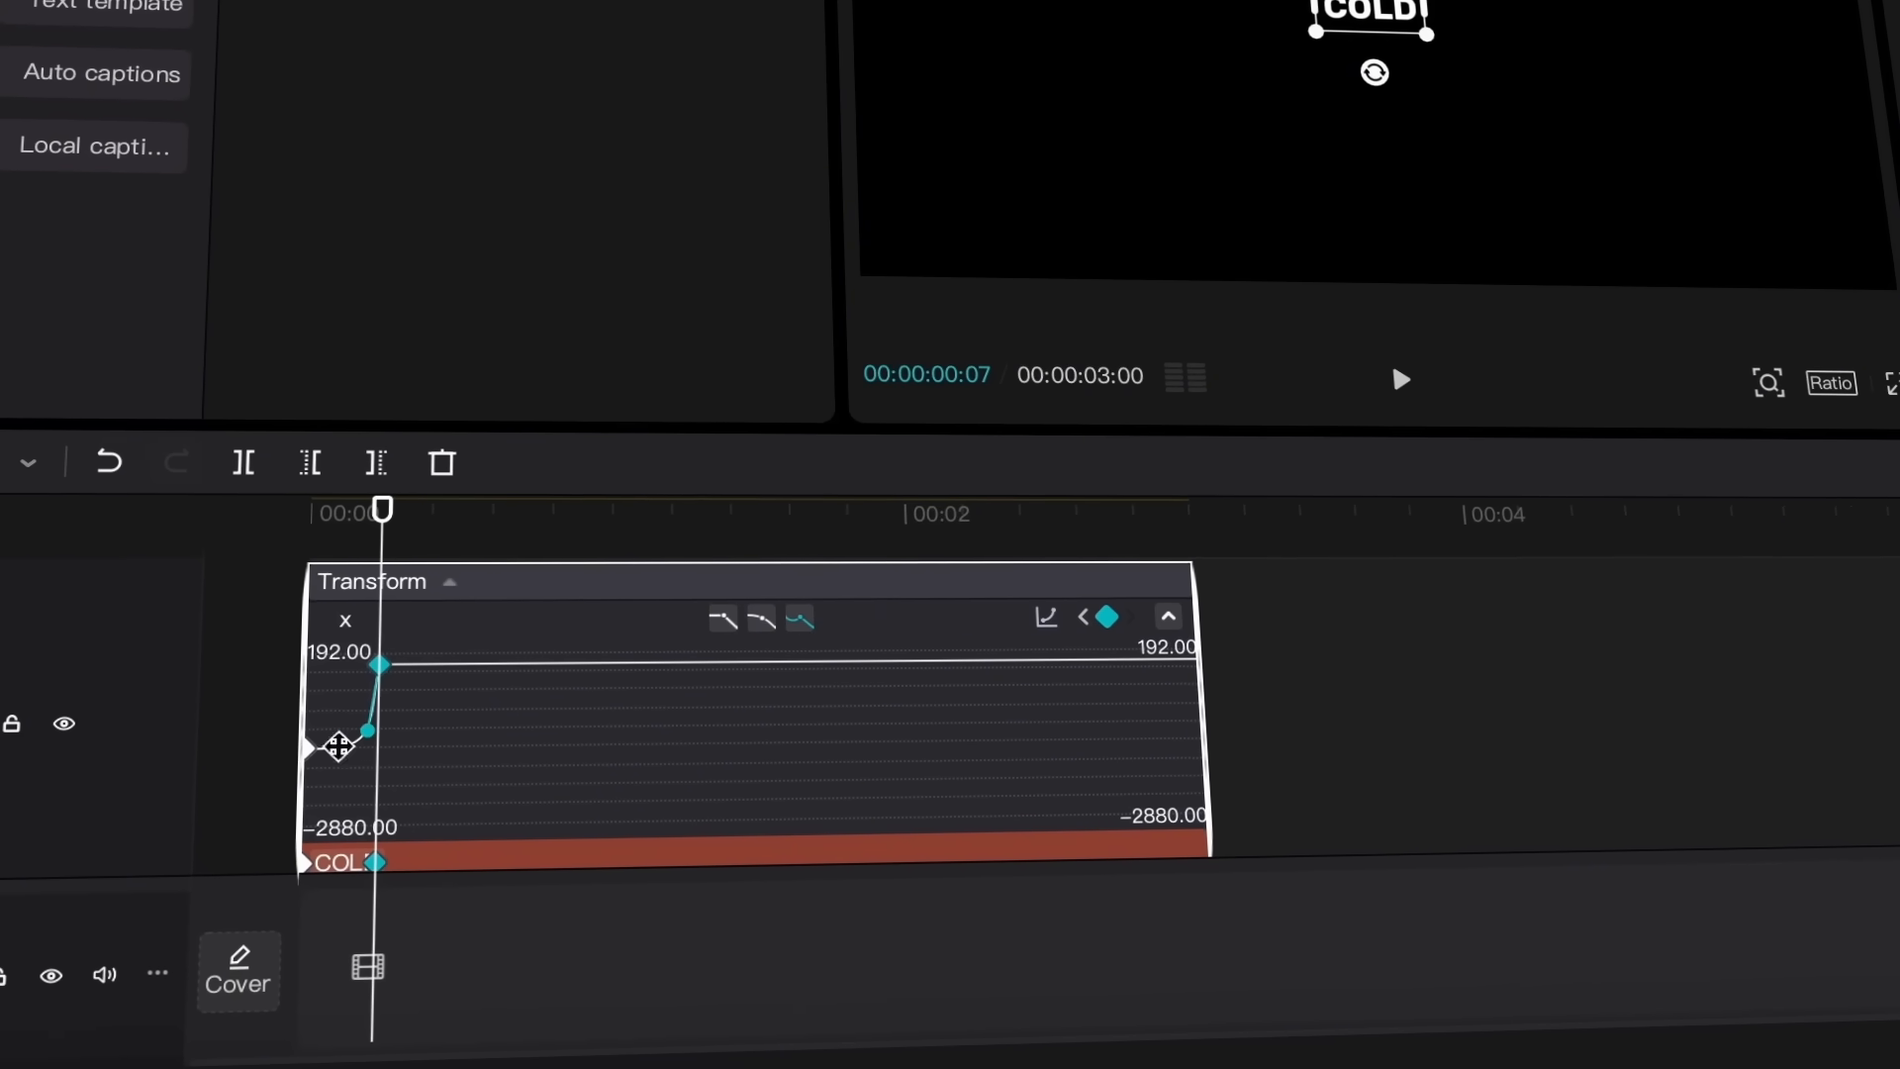
click(1399, 379)
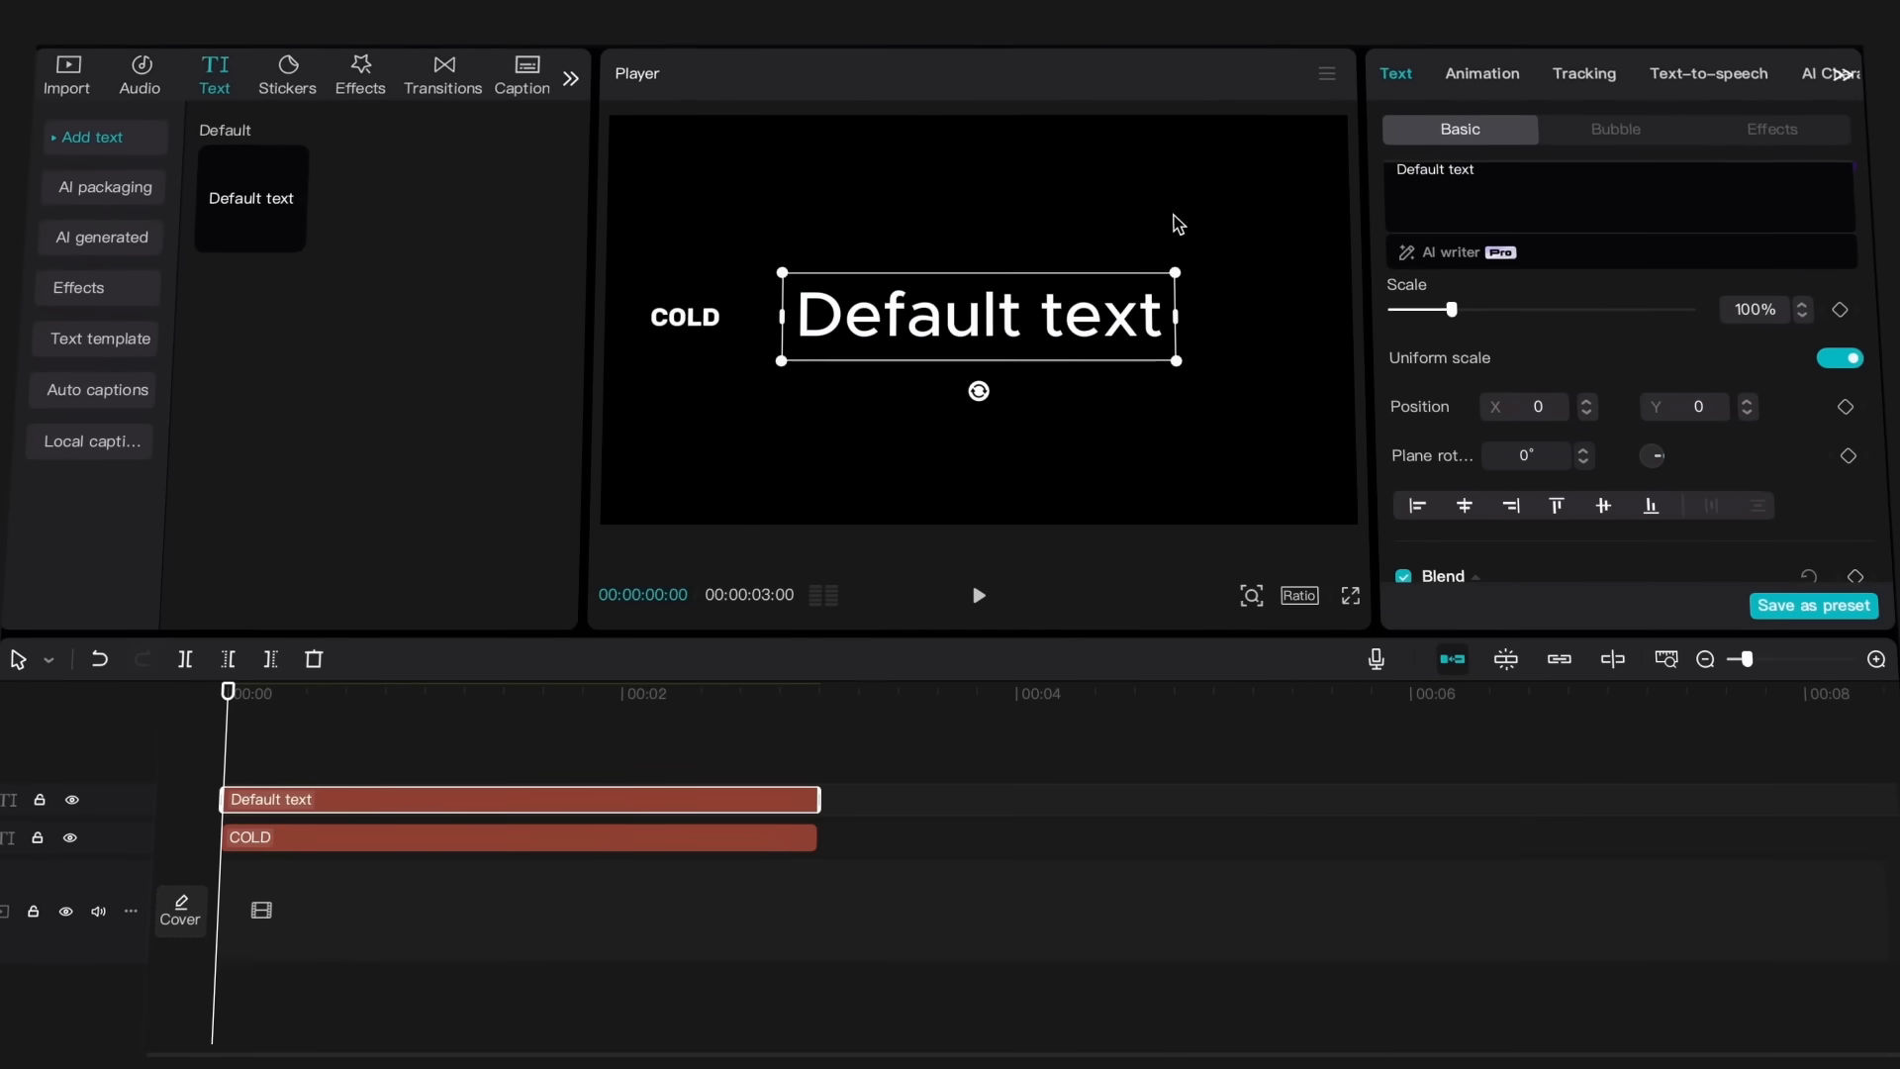
Enter 'HOT' in the new text clip and delete its copied position keyframe.
text(HOT)
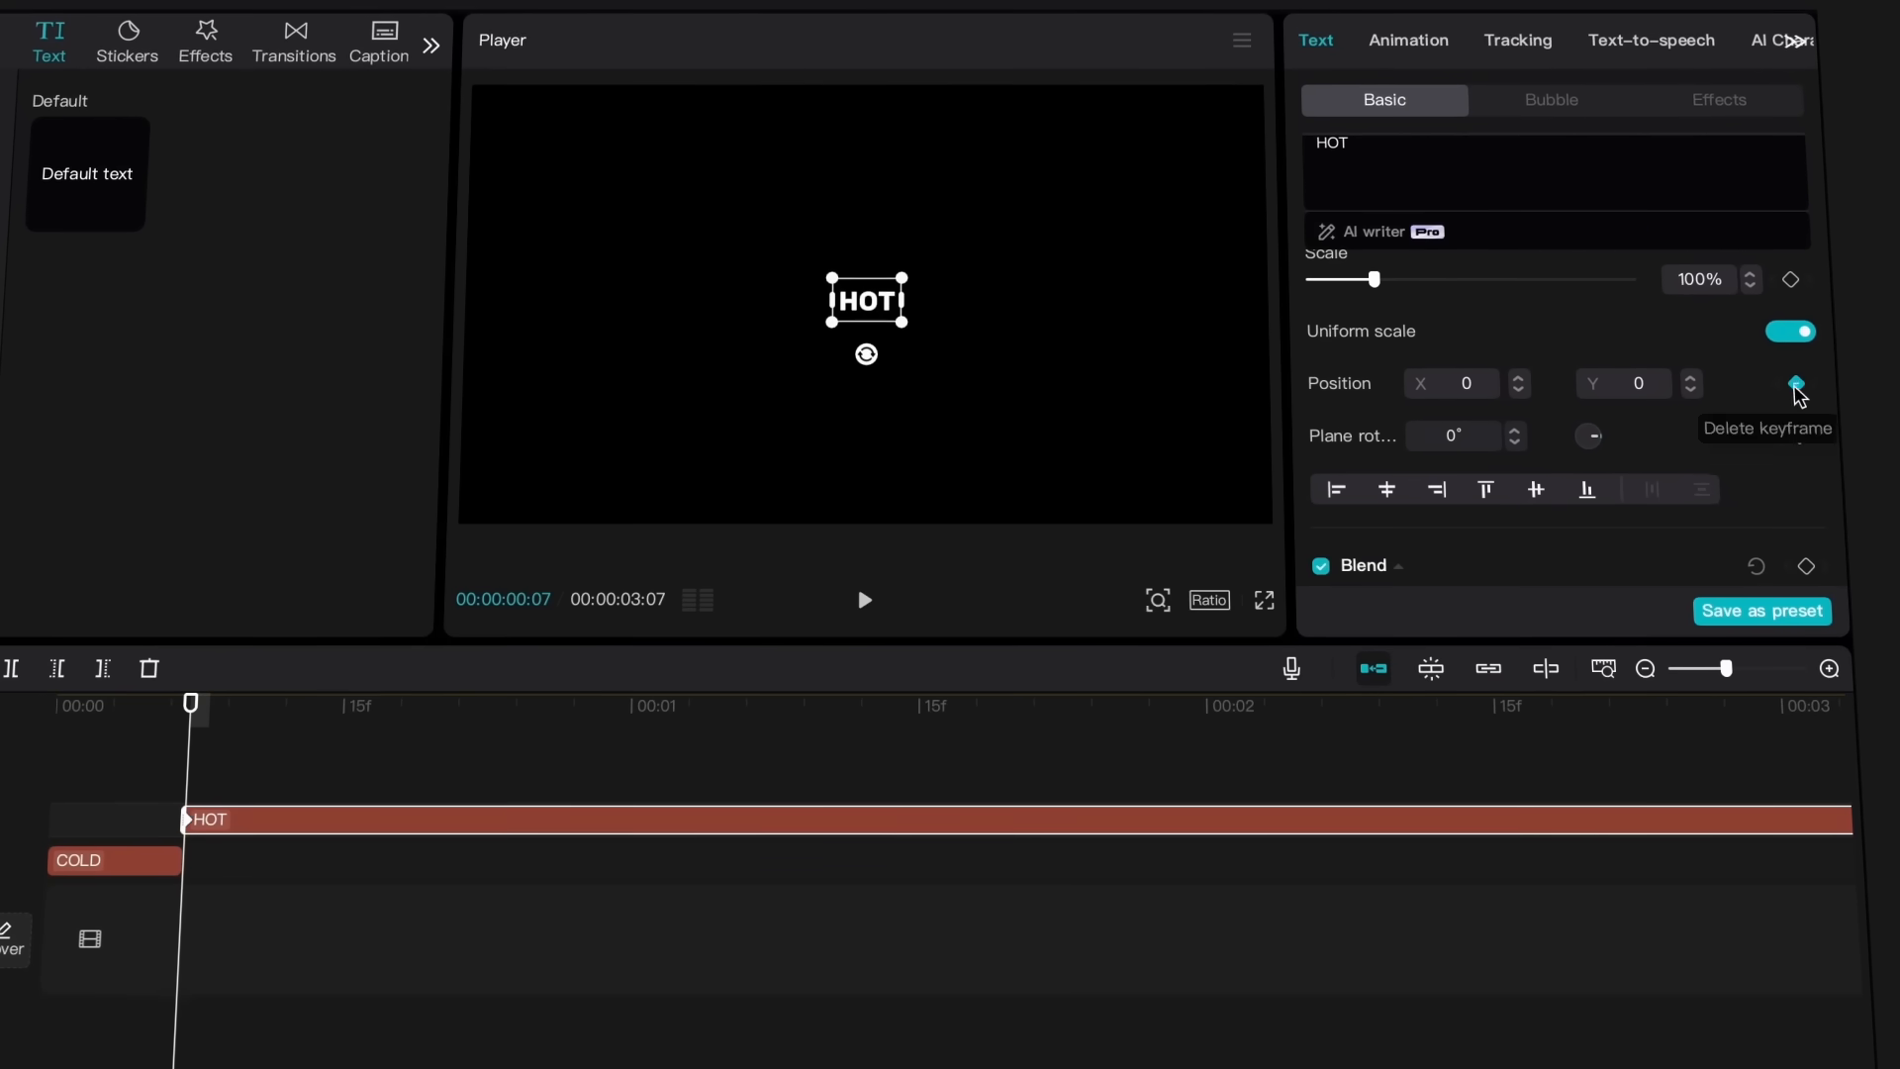
click(1794, 384)
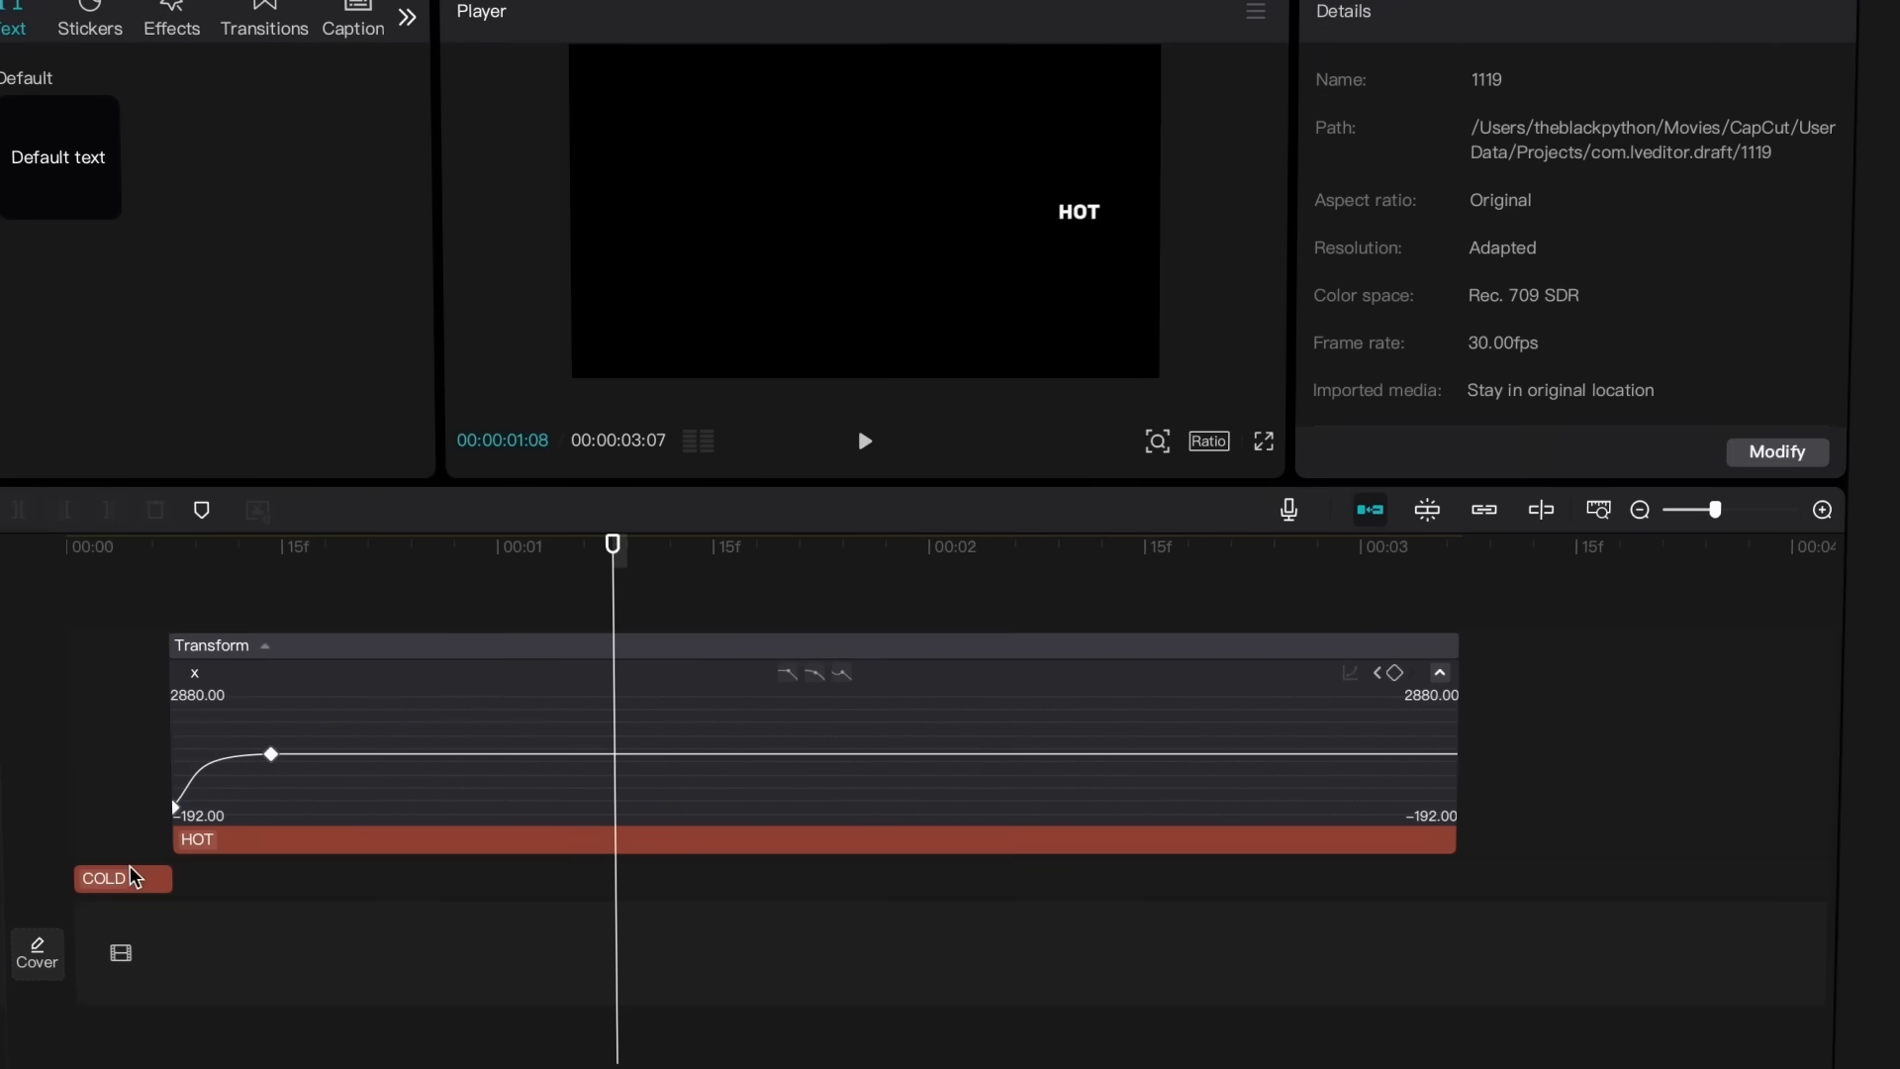
click(106, 878)
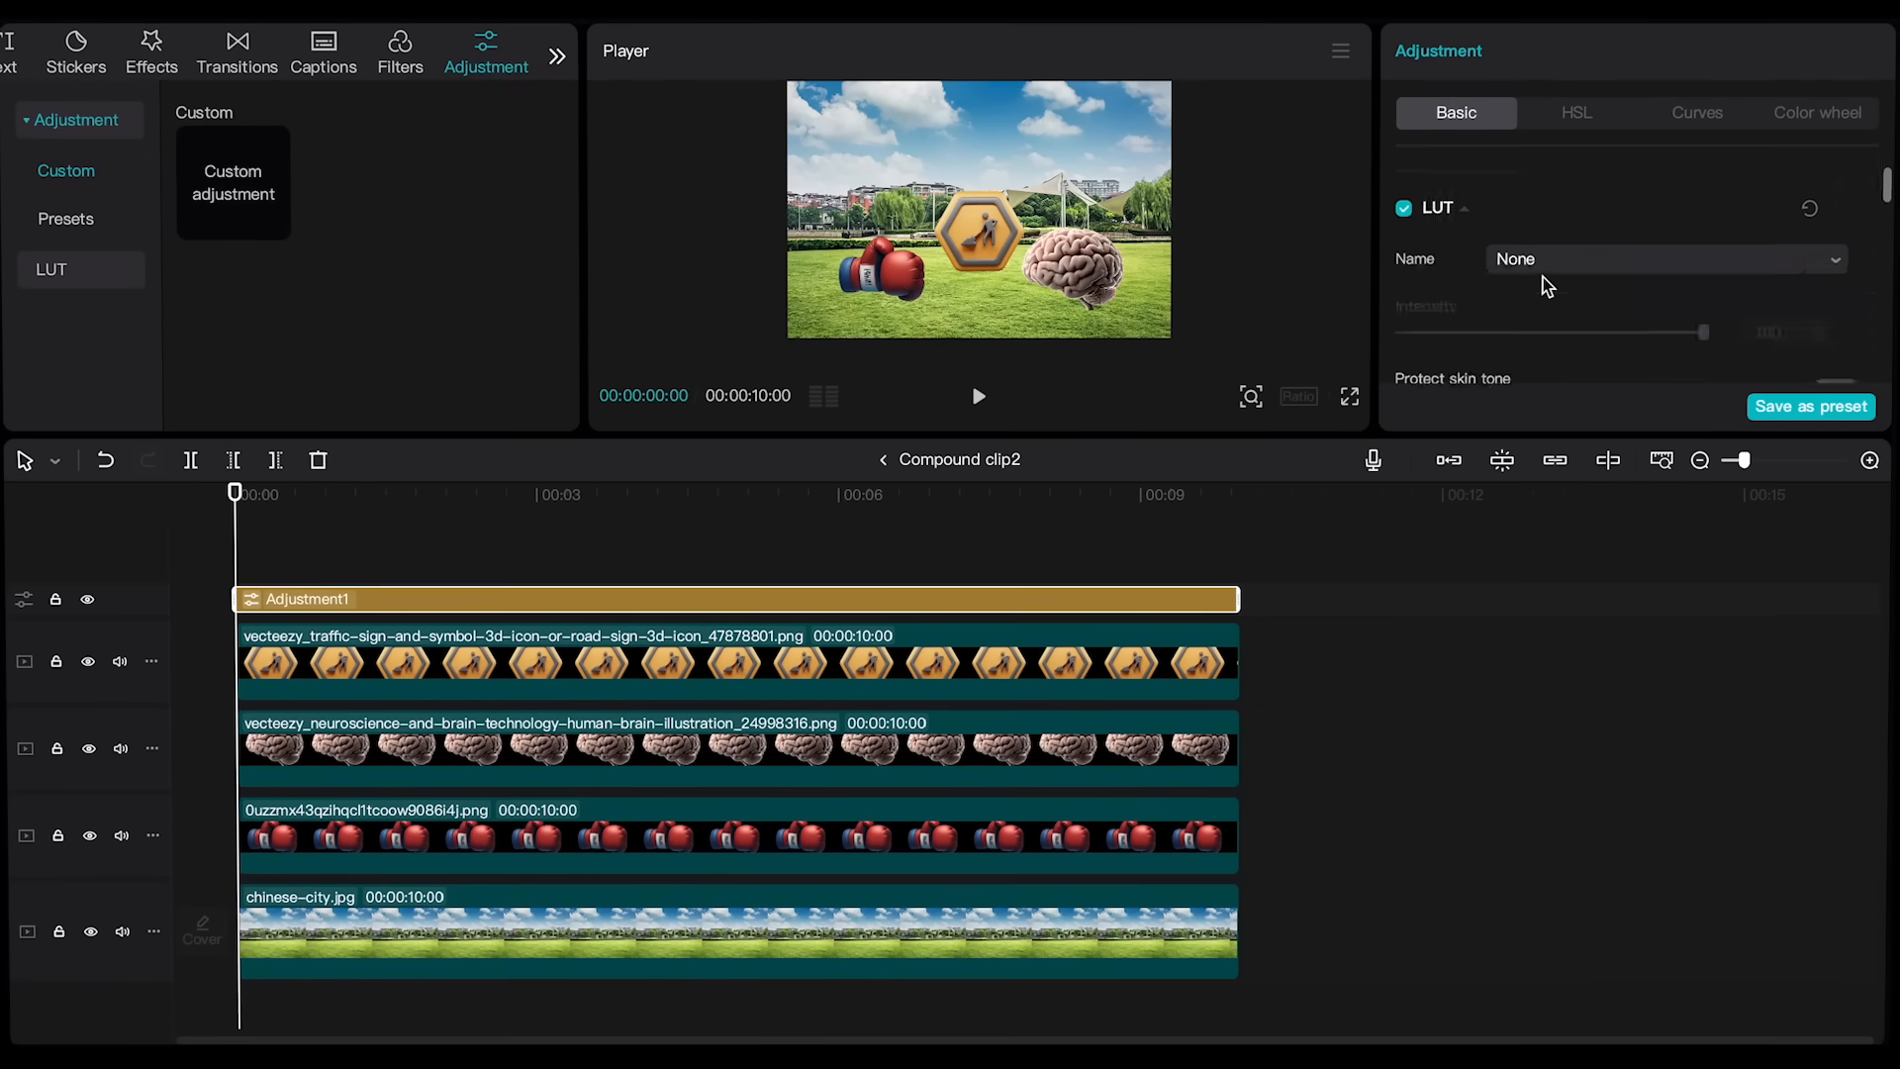
Scroll down the adjustment layer's Basic panel toward the Vignette settings.
scroll(down, 3)
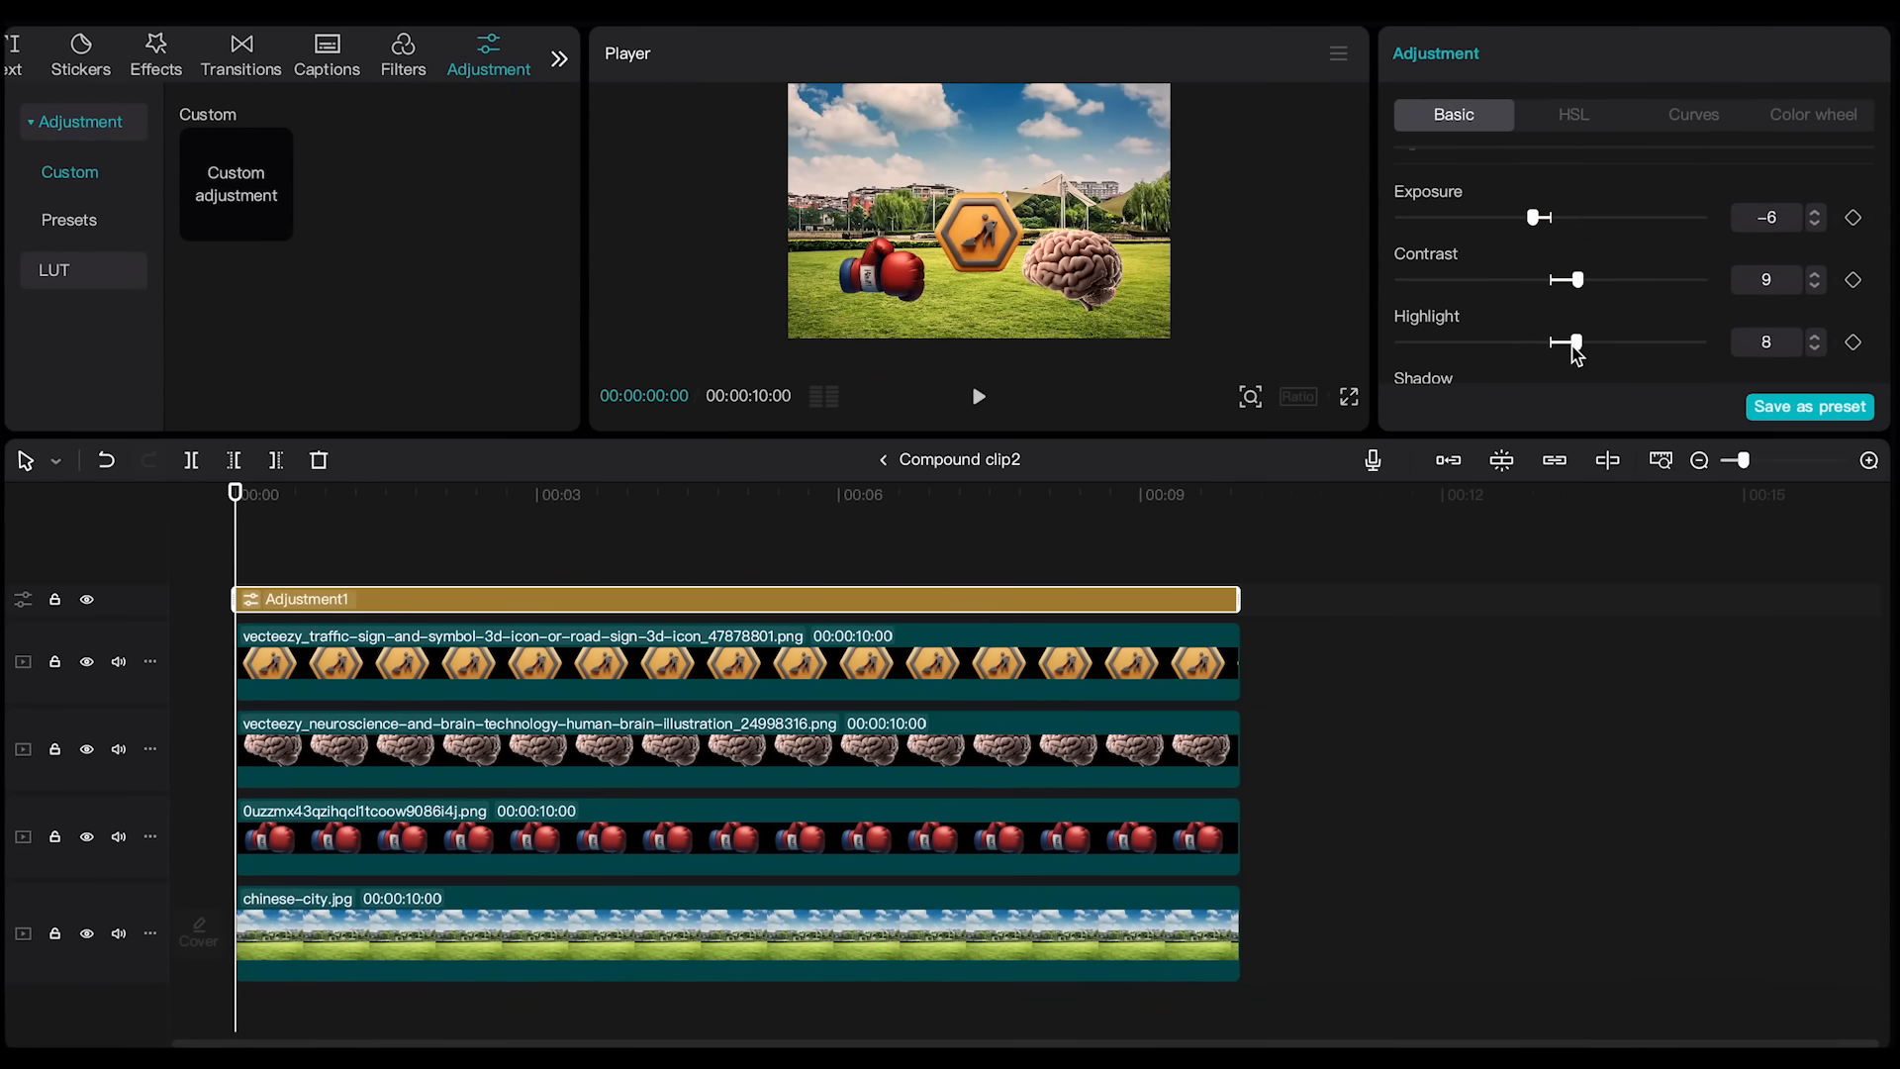
scroll(down, 3)
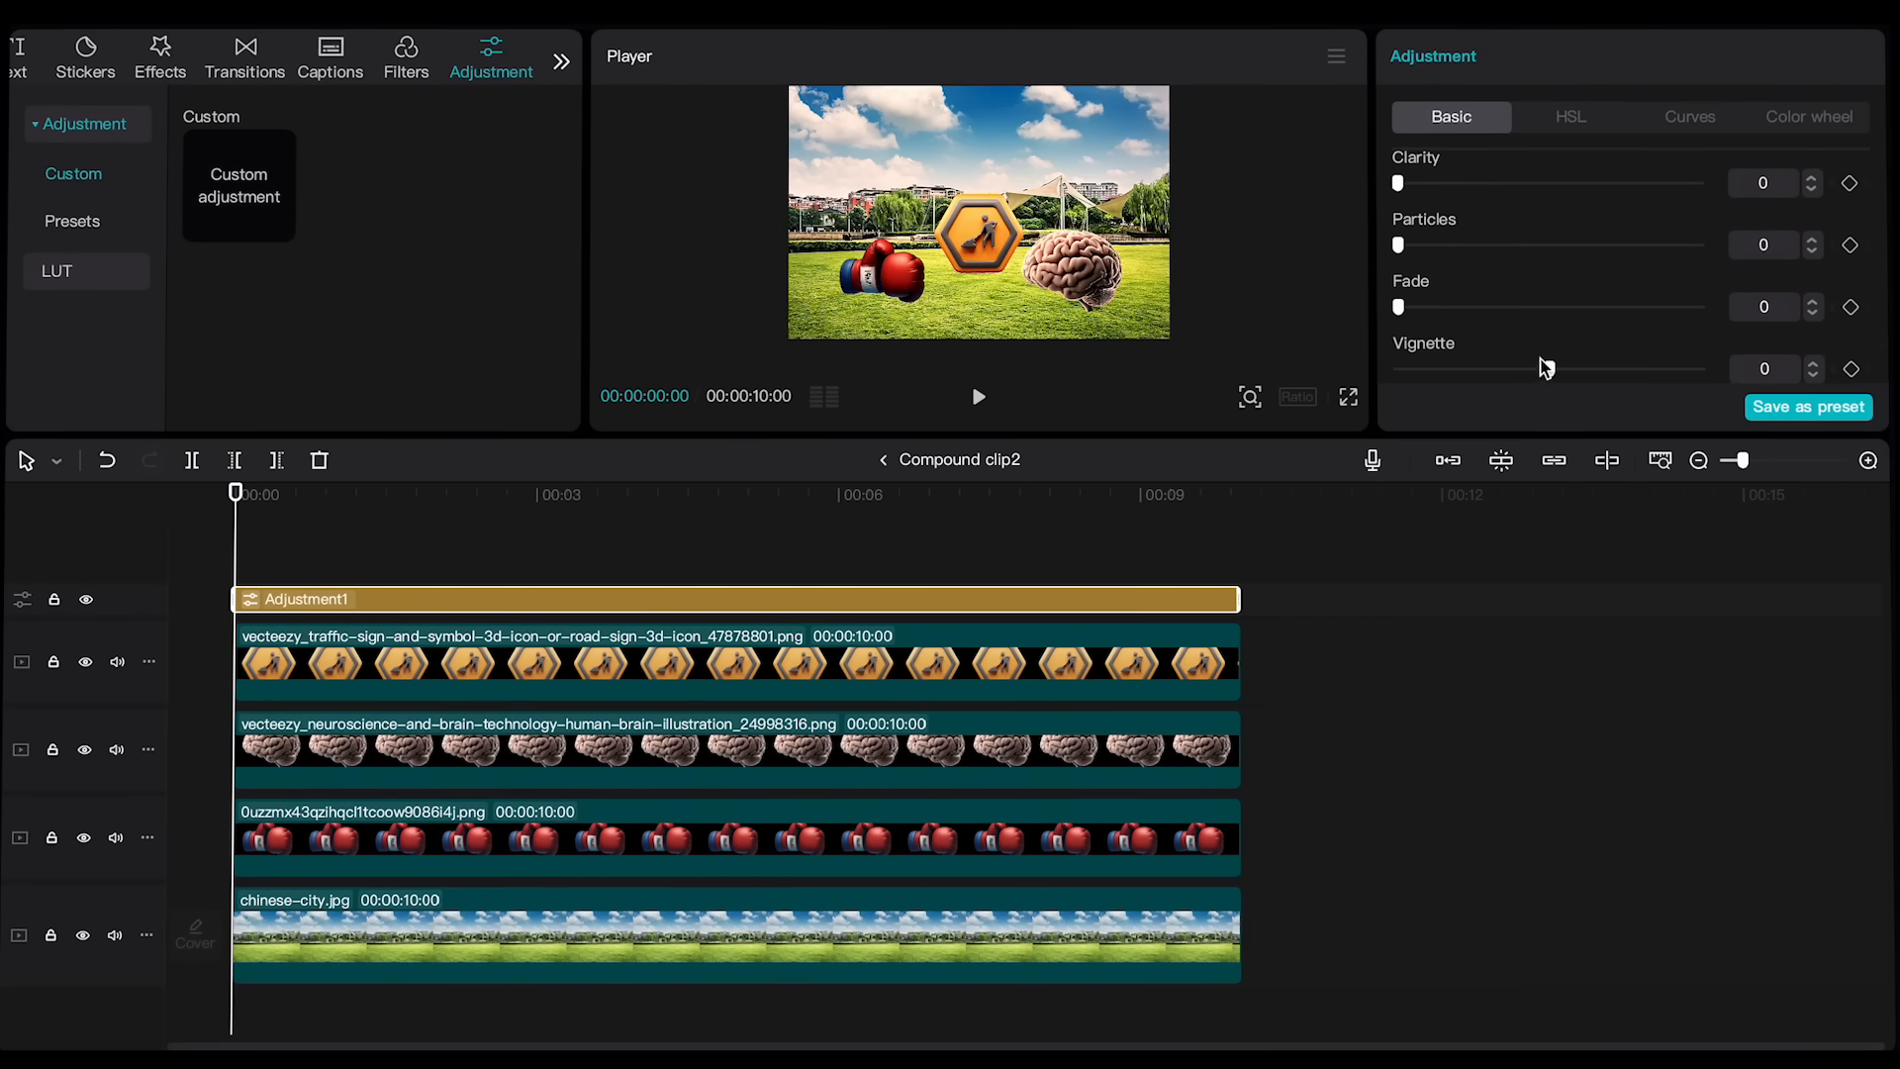
click(1567, 118)
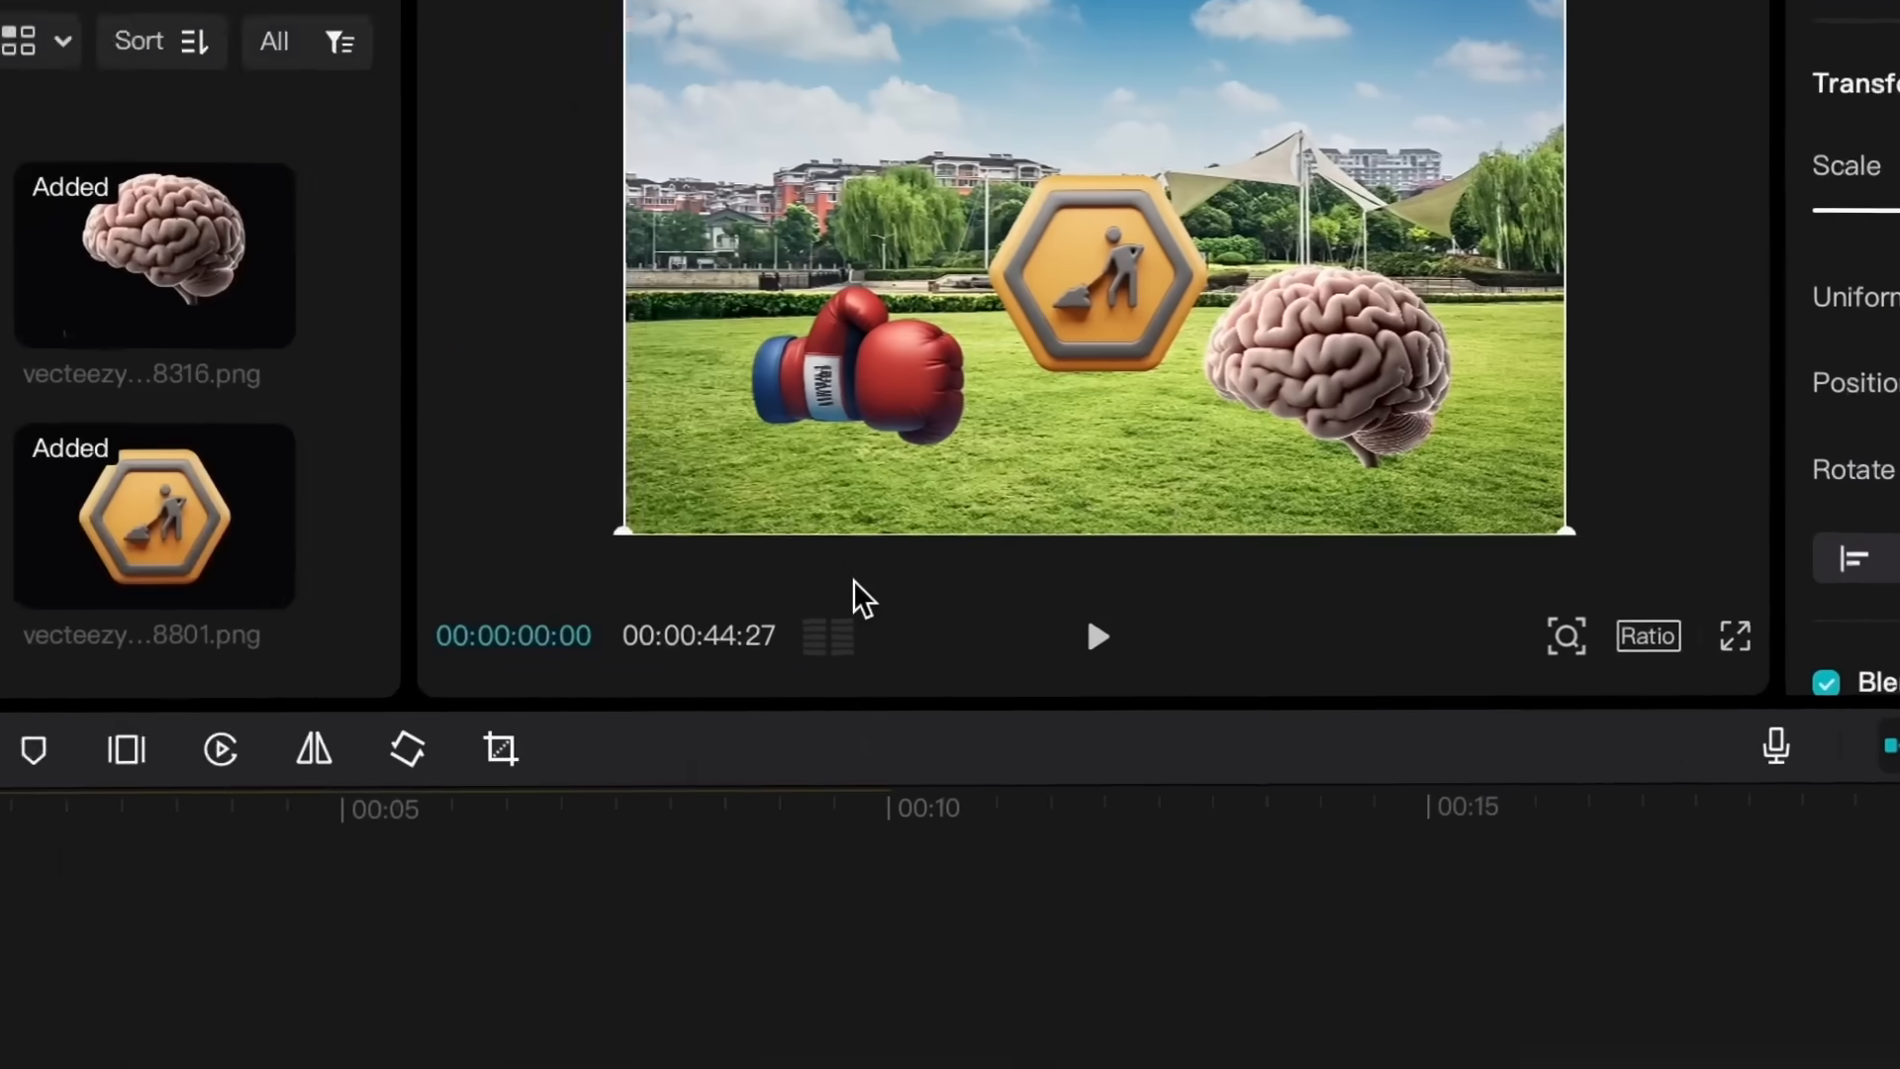
Adjust the park clip's basic color sliders, with Sharpen 24 and Vignette 20.
click(1508, 114)
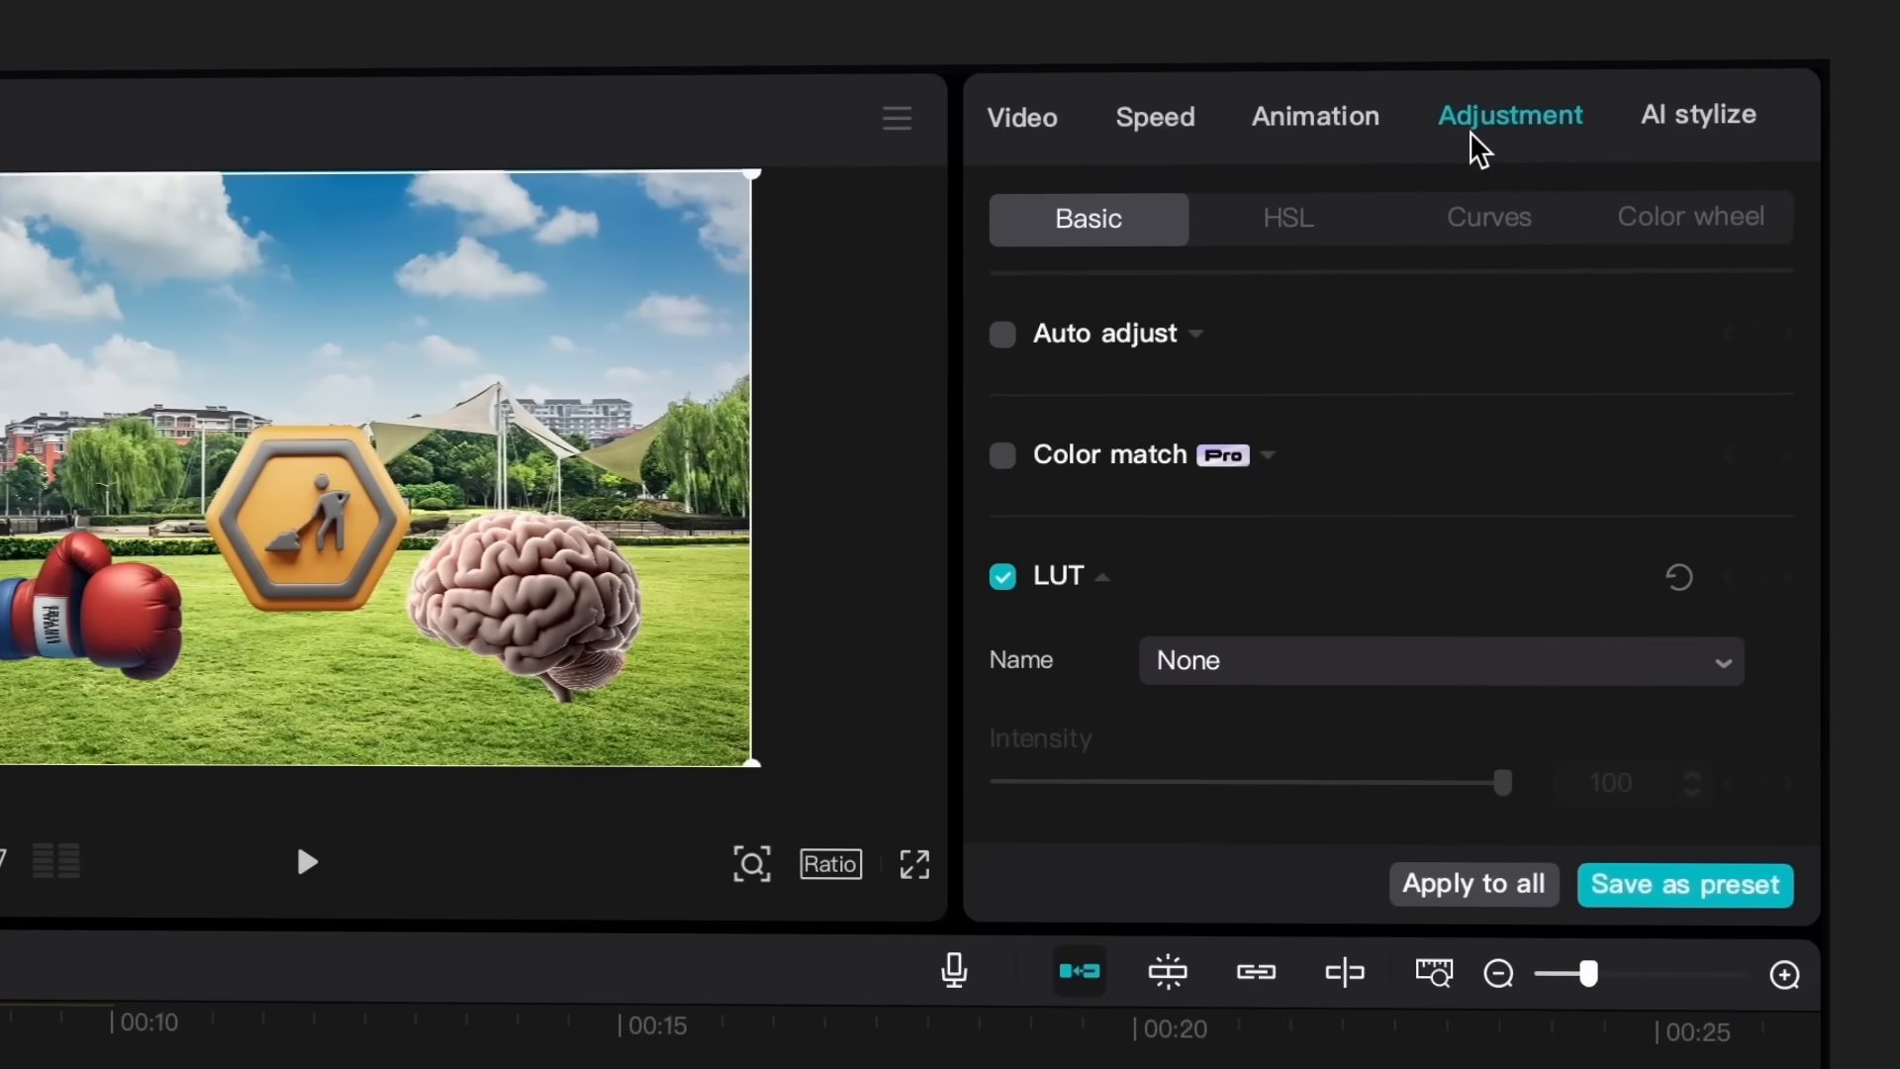
click(1489, 216)
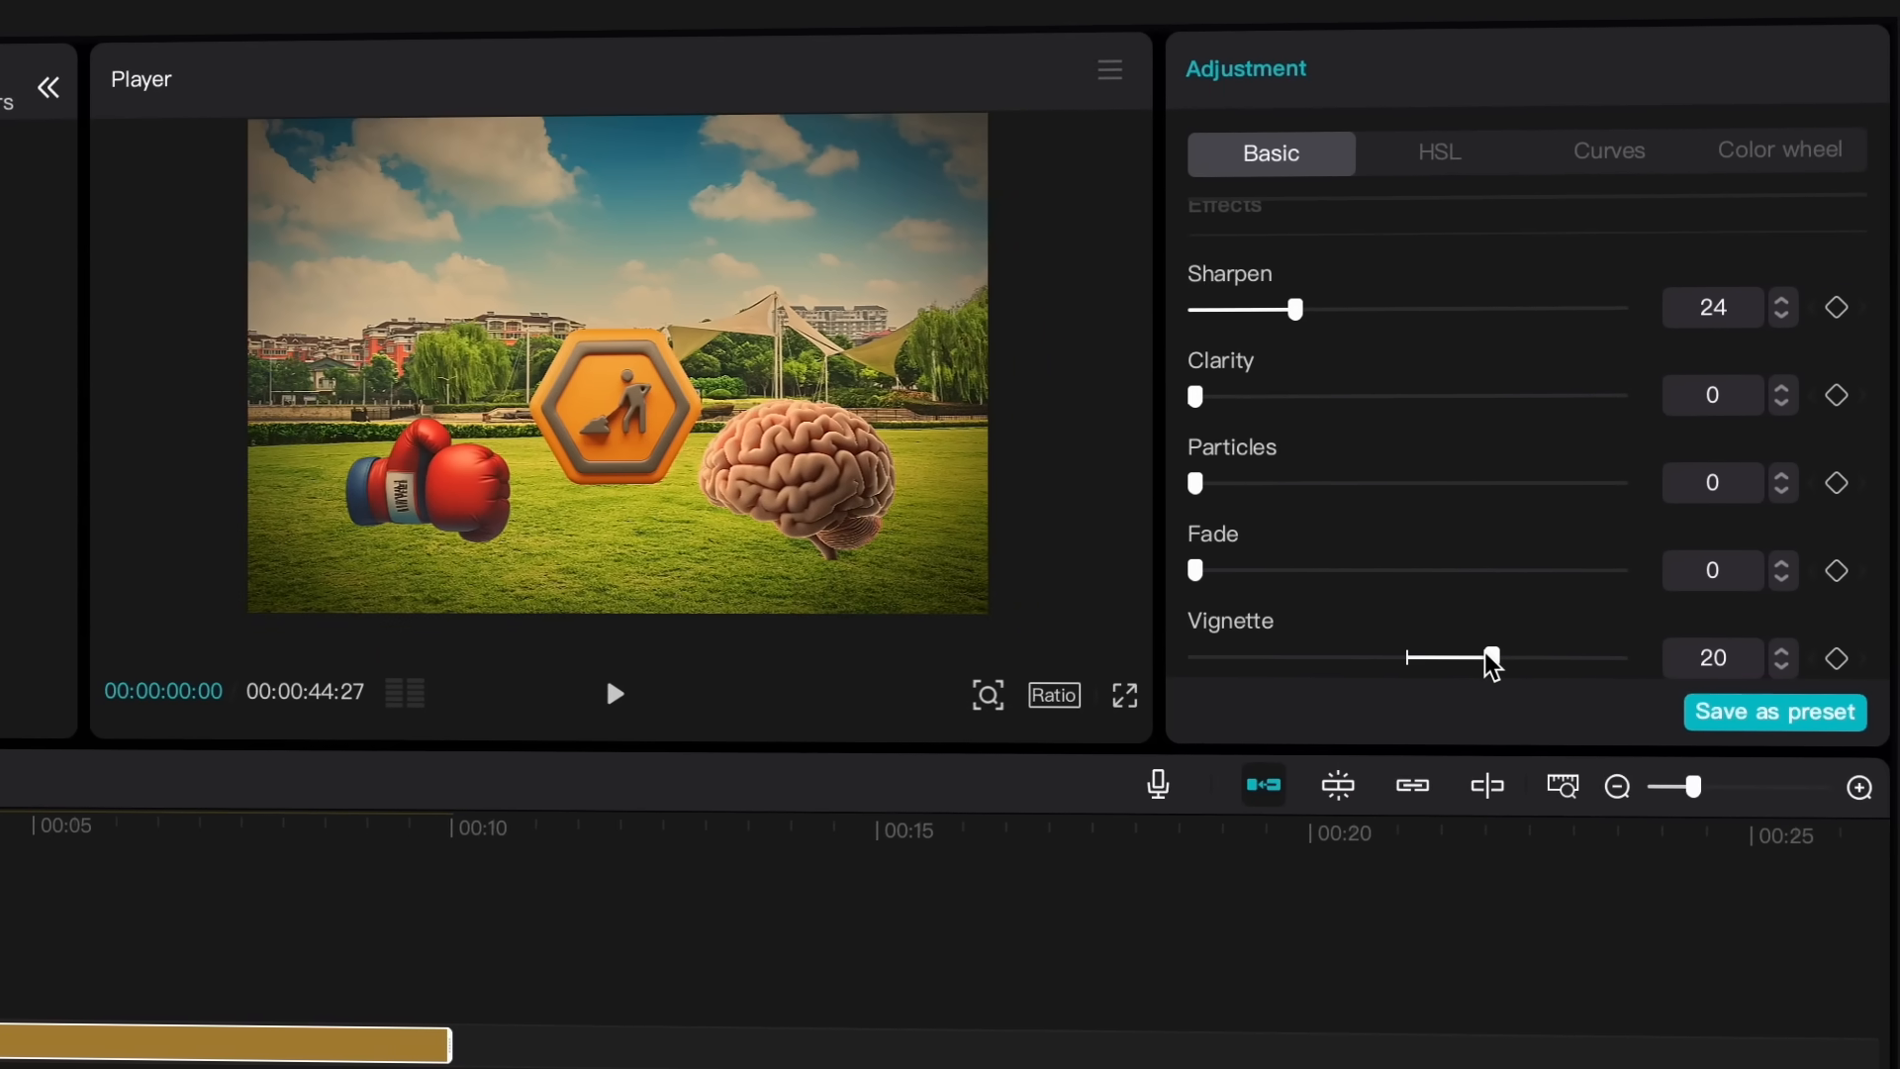
click(1438, 152)
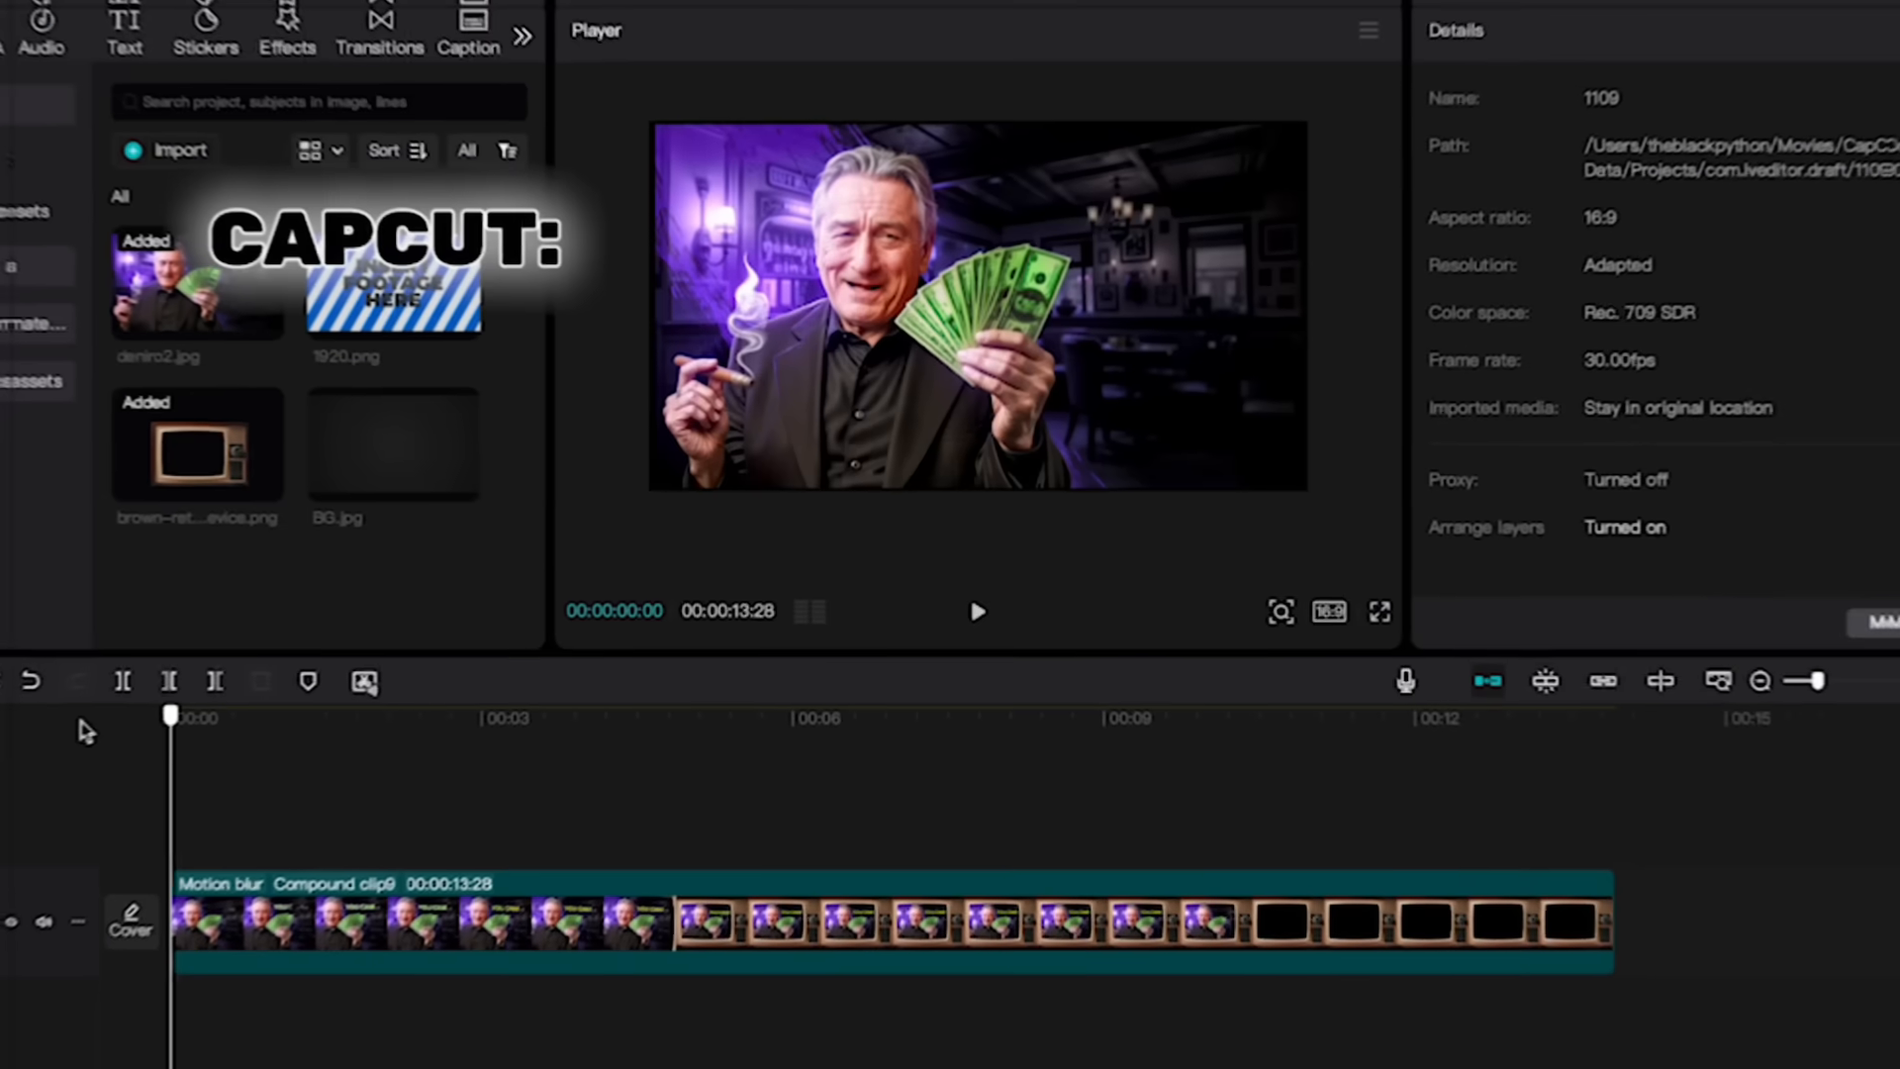
Play the Motion blur compound clip to preview the YOU CAN! caption over the cash shot.
click(977, 611)
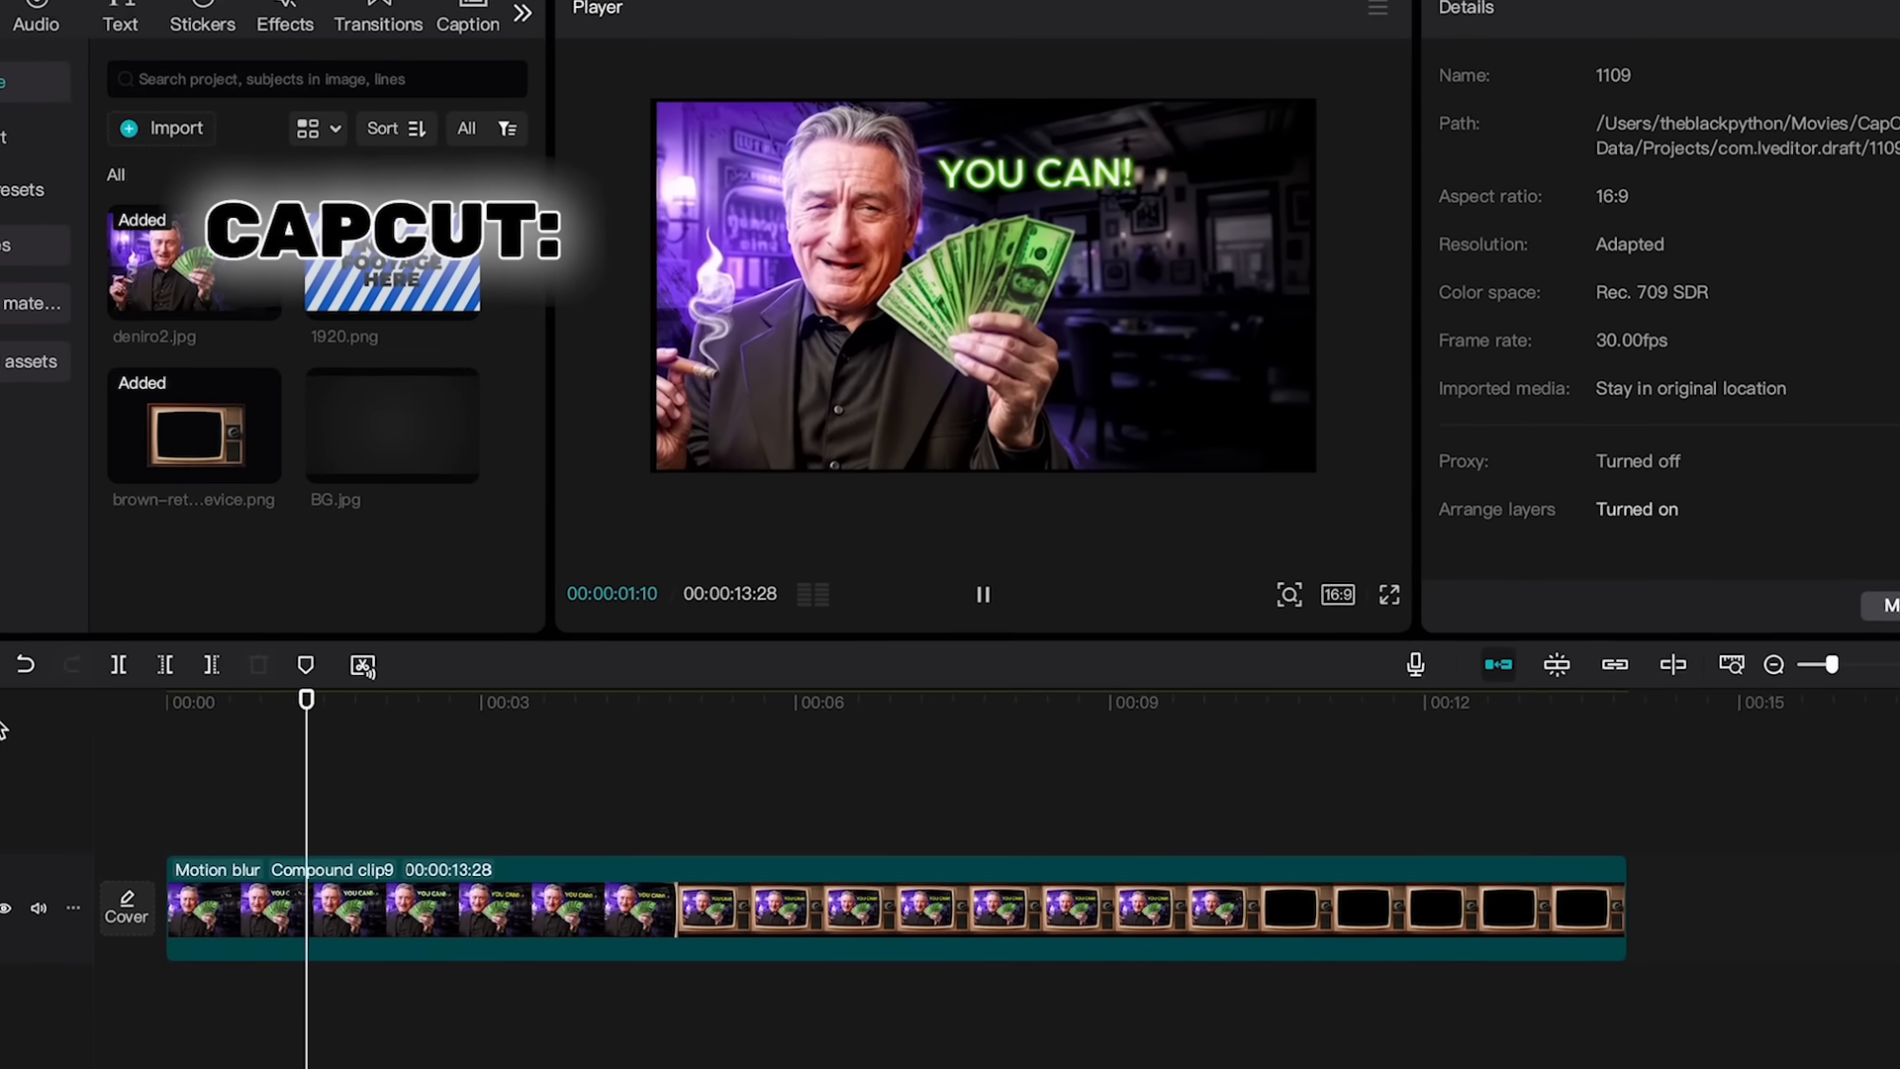